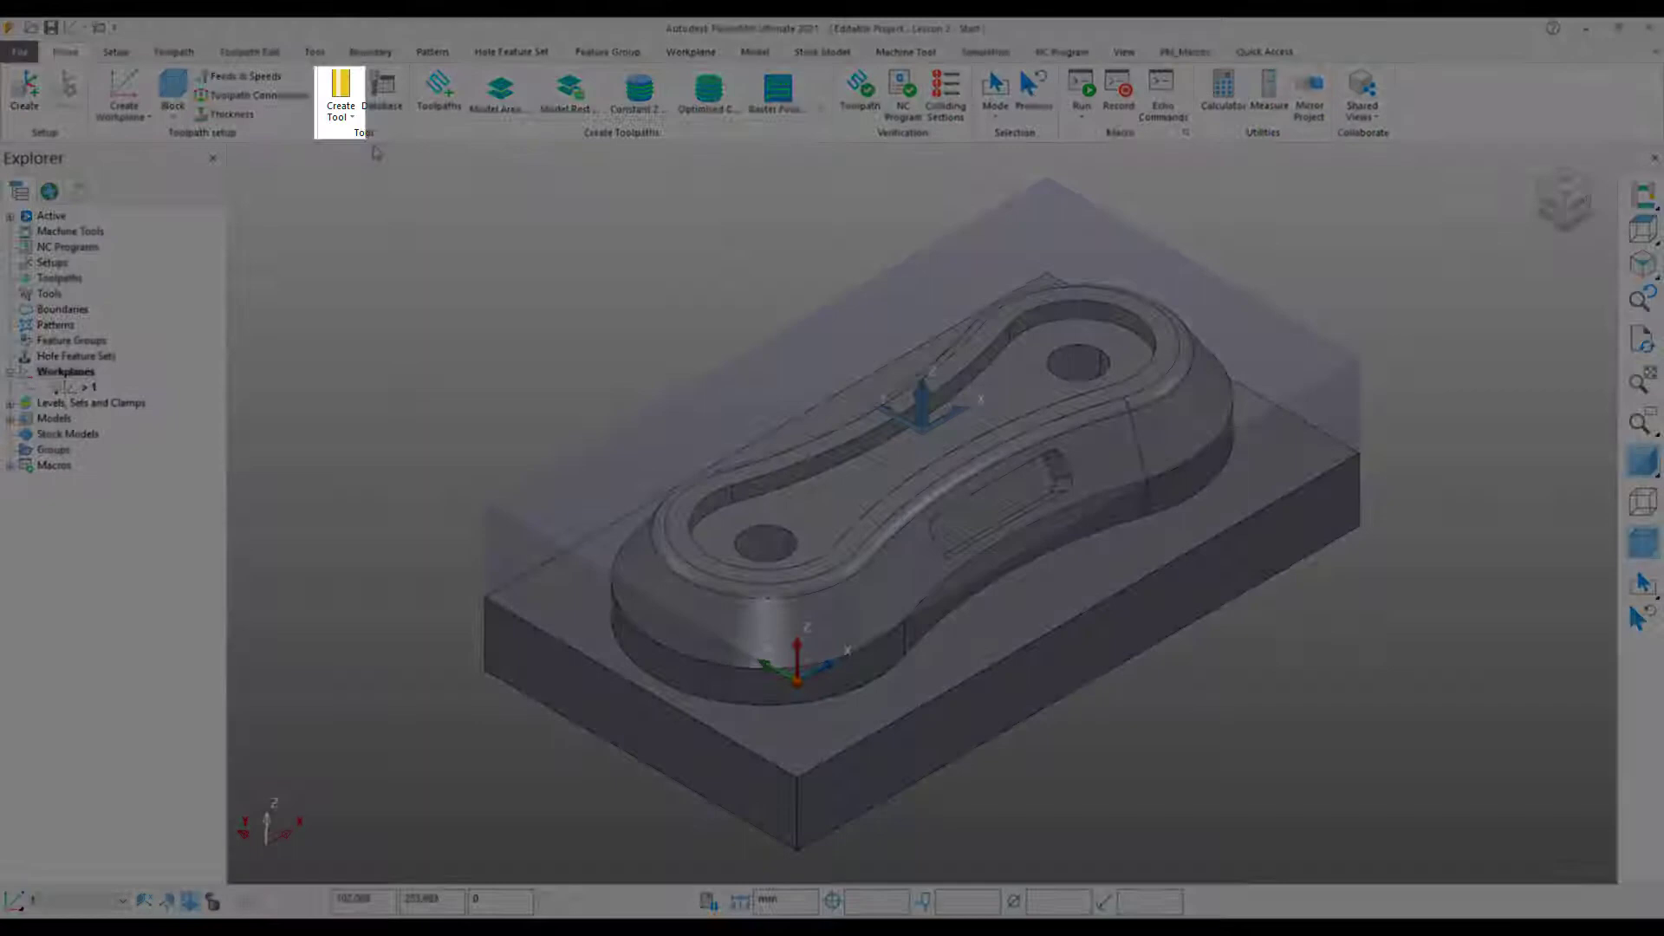
mouse_move(340, 111)
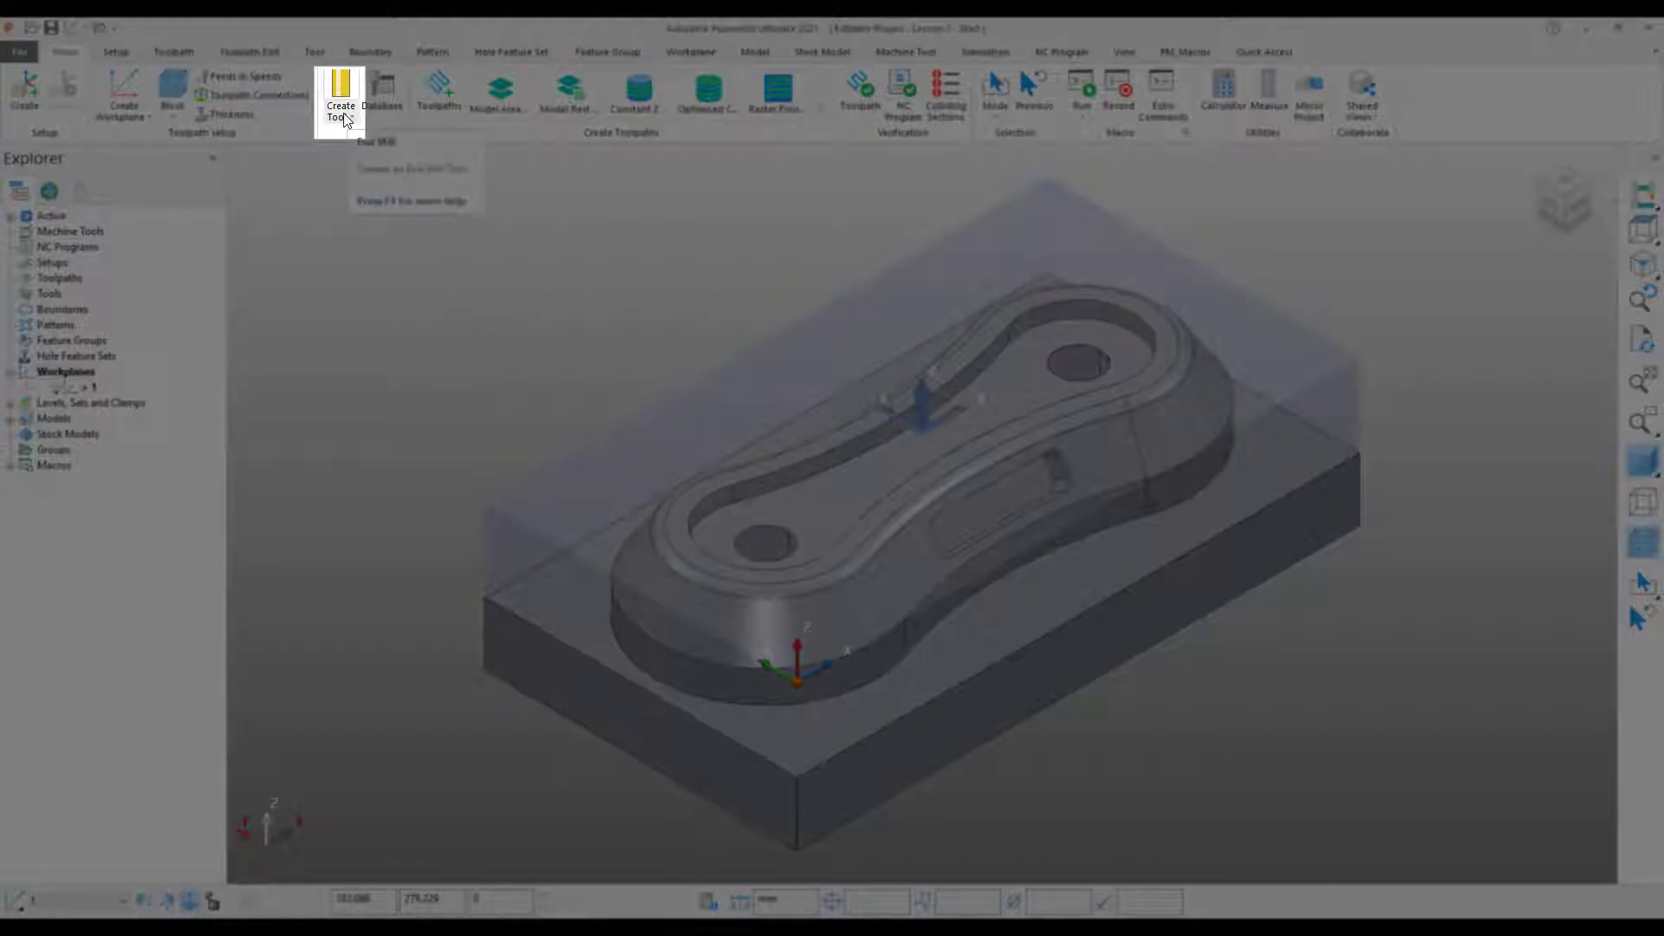
Start a new End Mill tool from the Create Tool list on the Home tab.
click(333, 90)
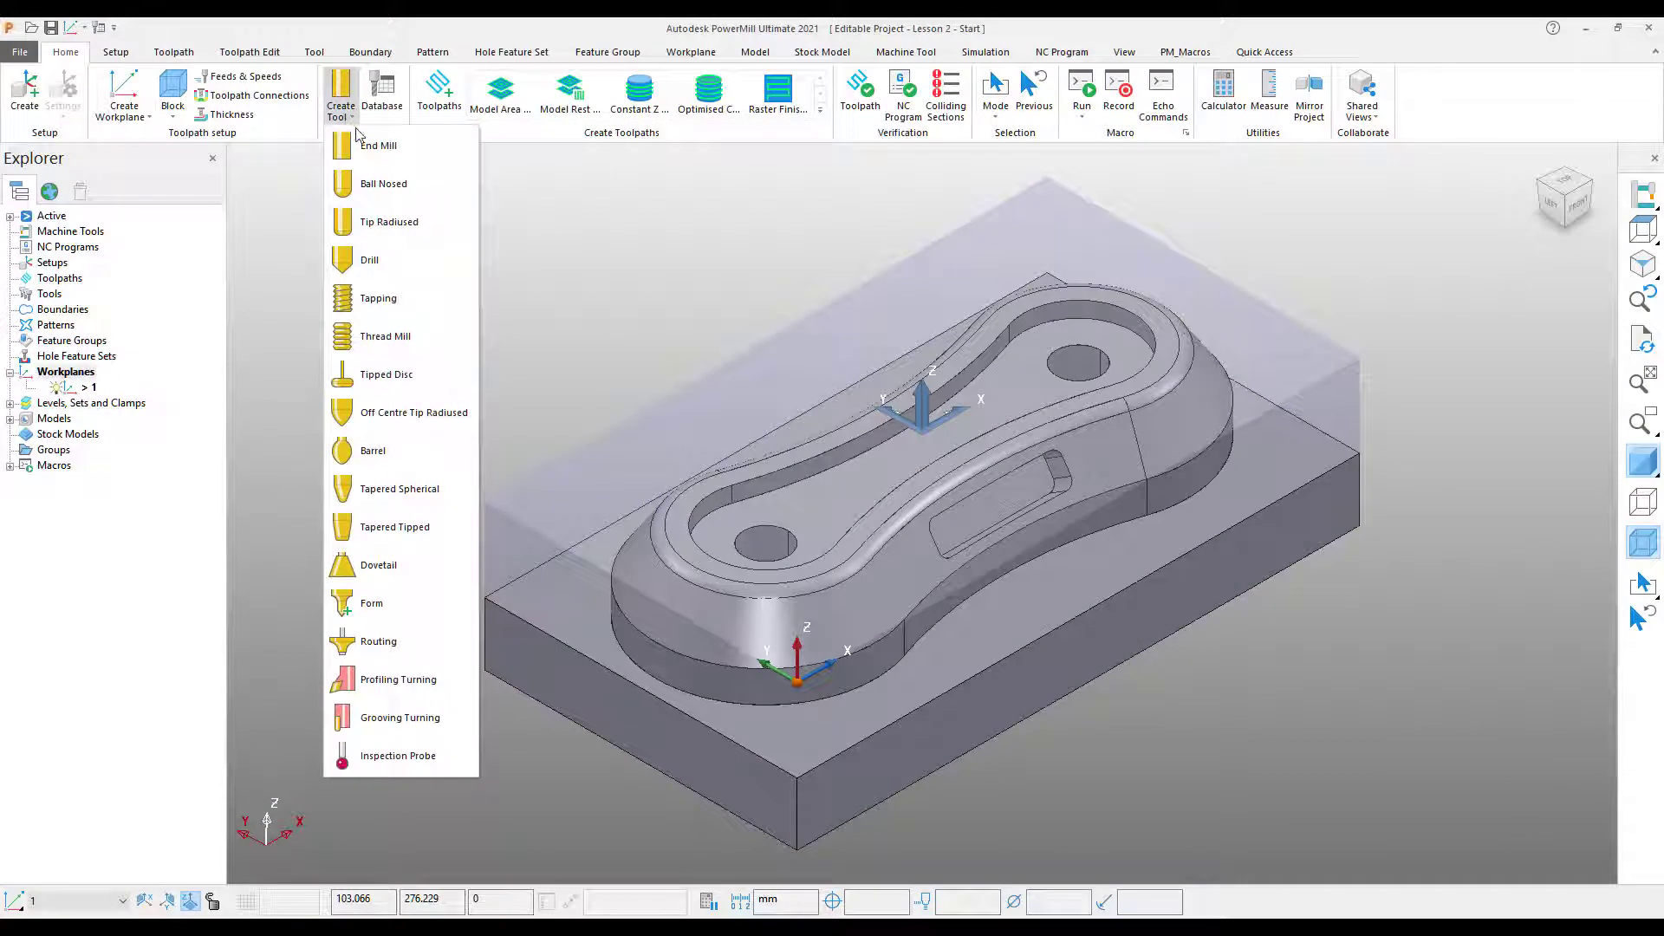
mouse_move(407, 742)
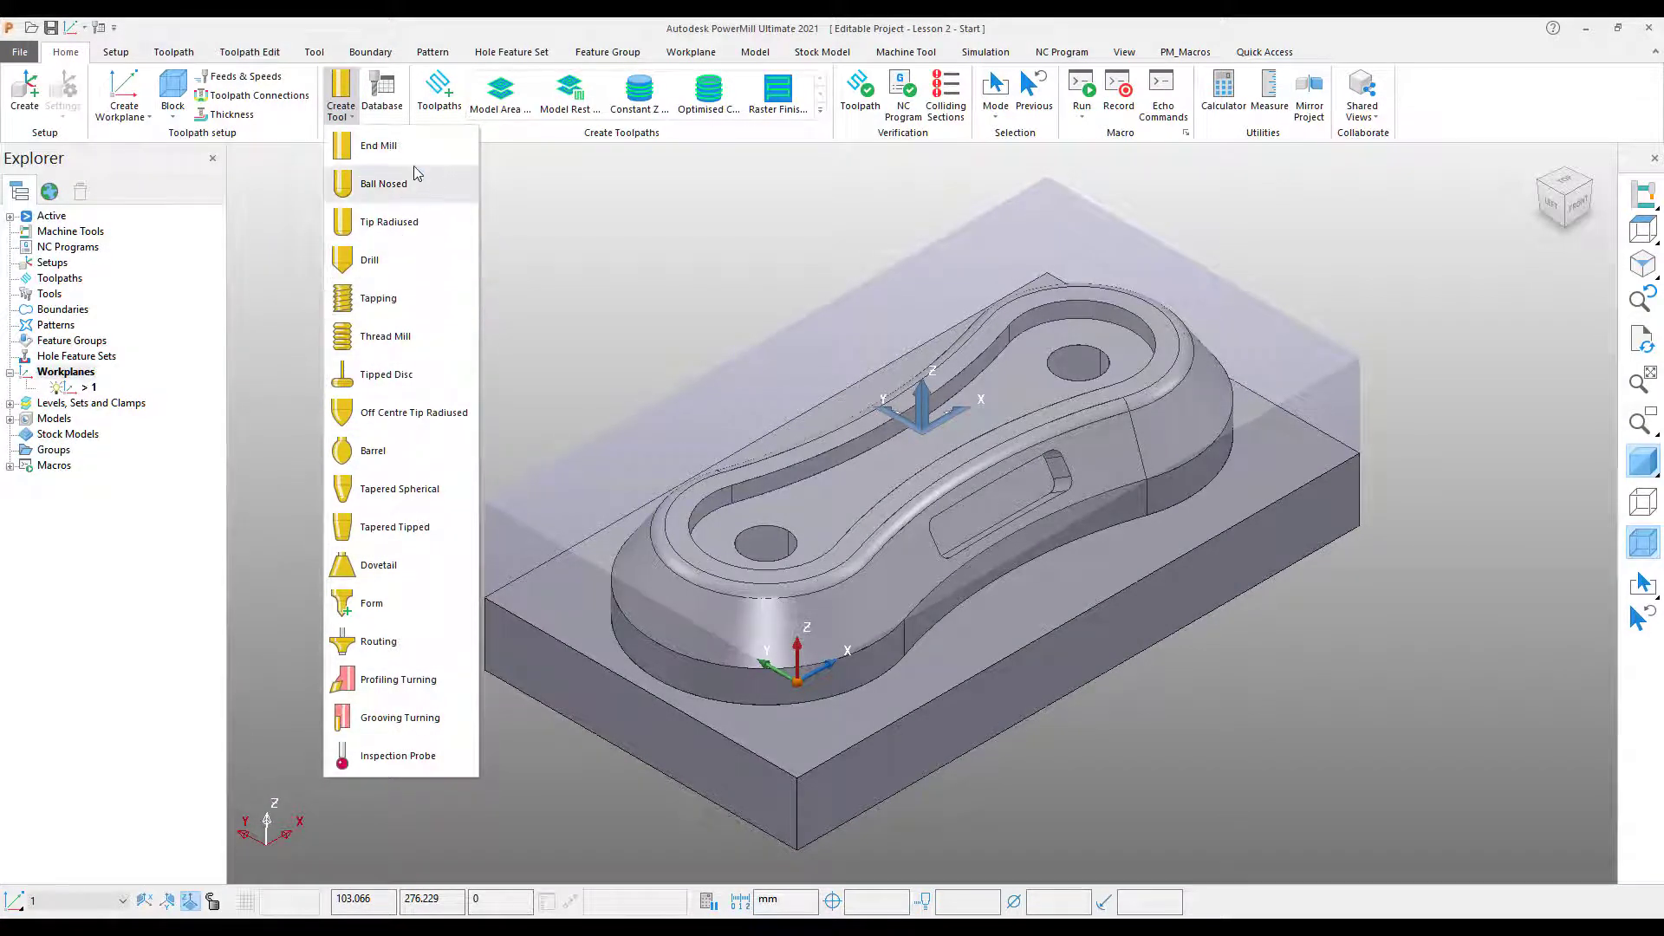
mouse_move(411, 149)
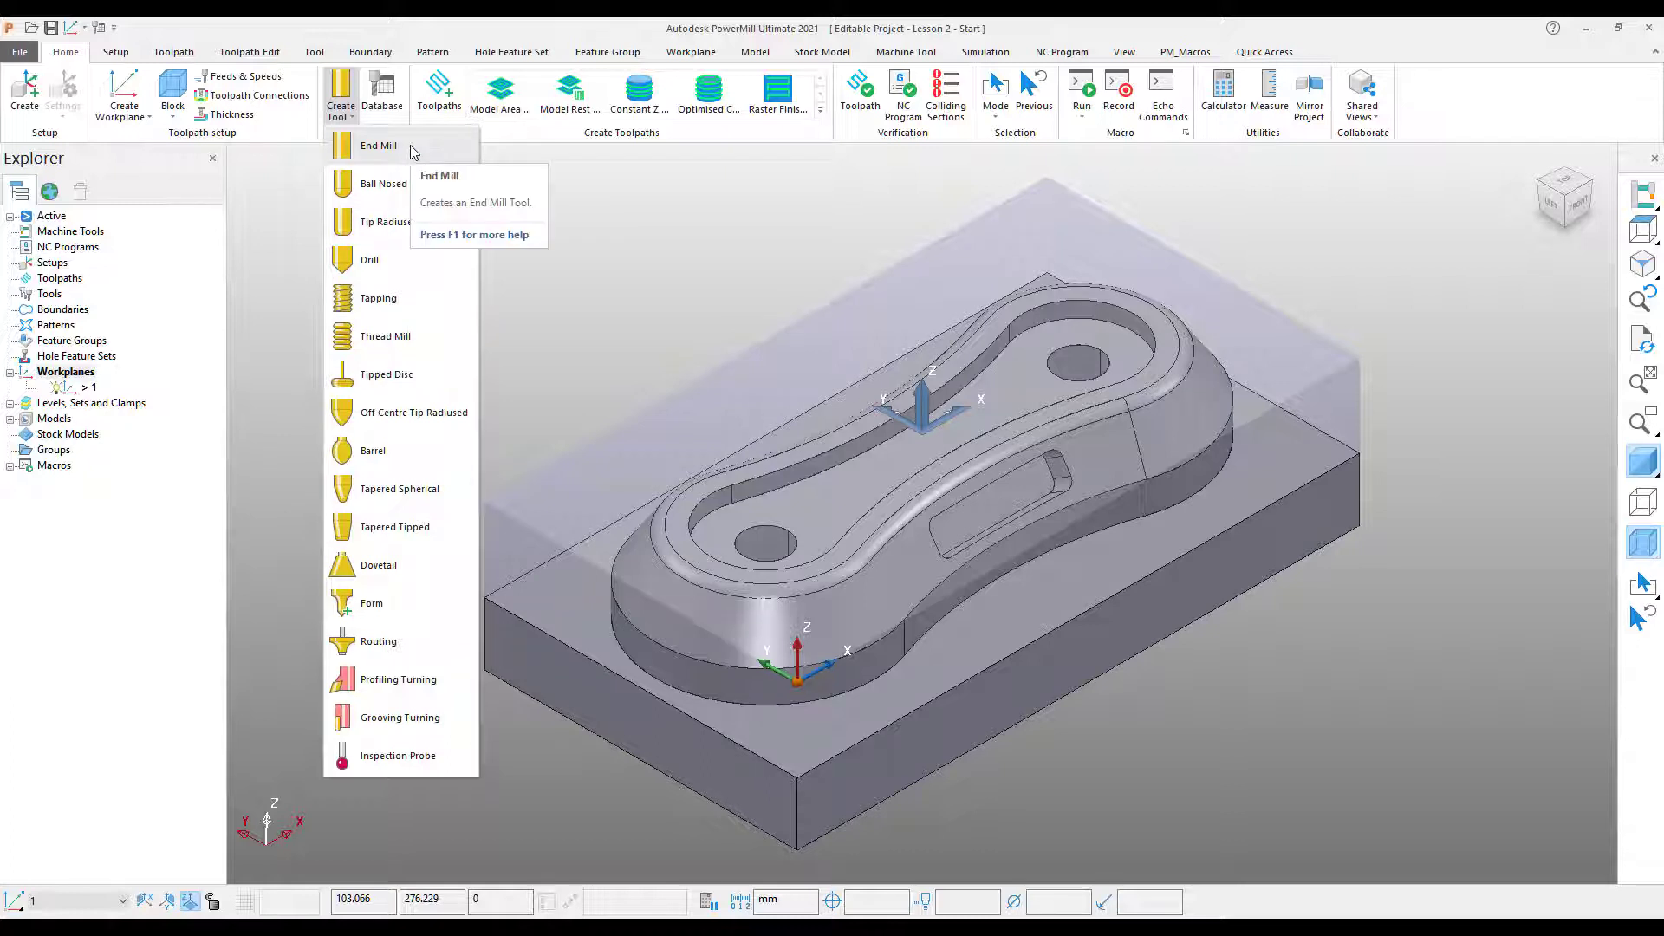
click(378, 146)
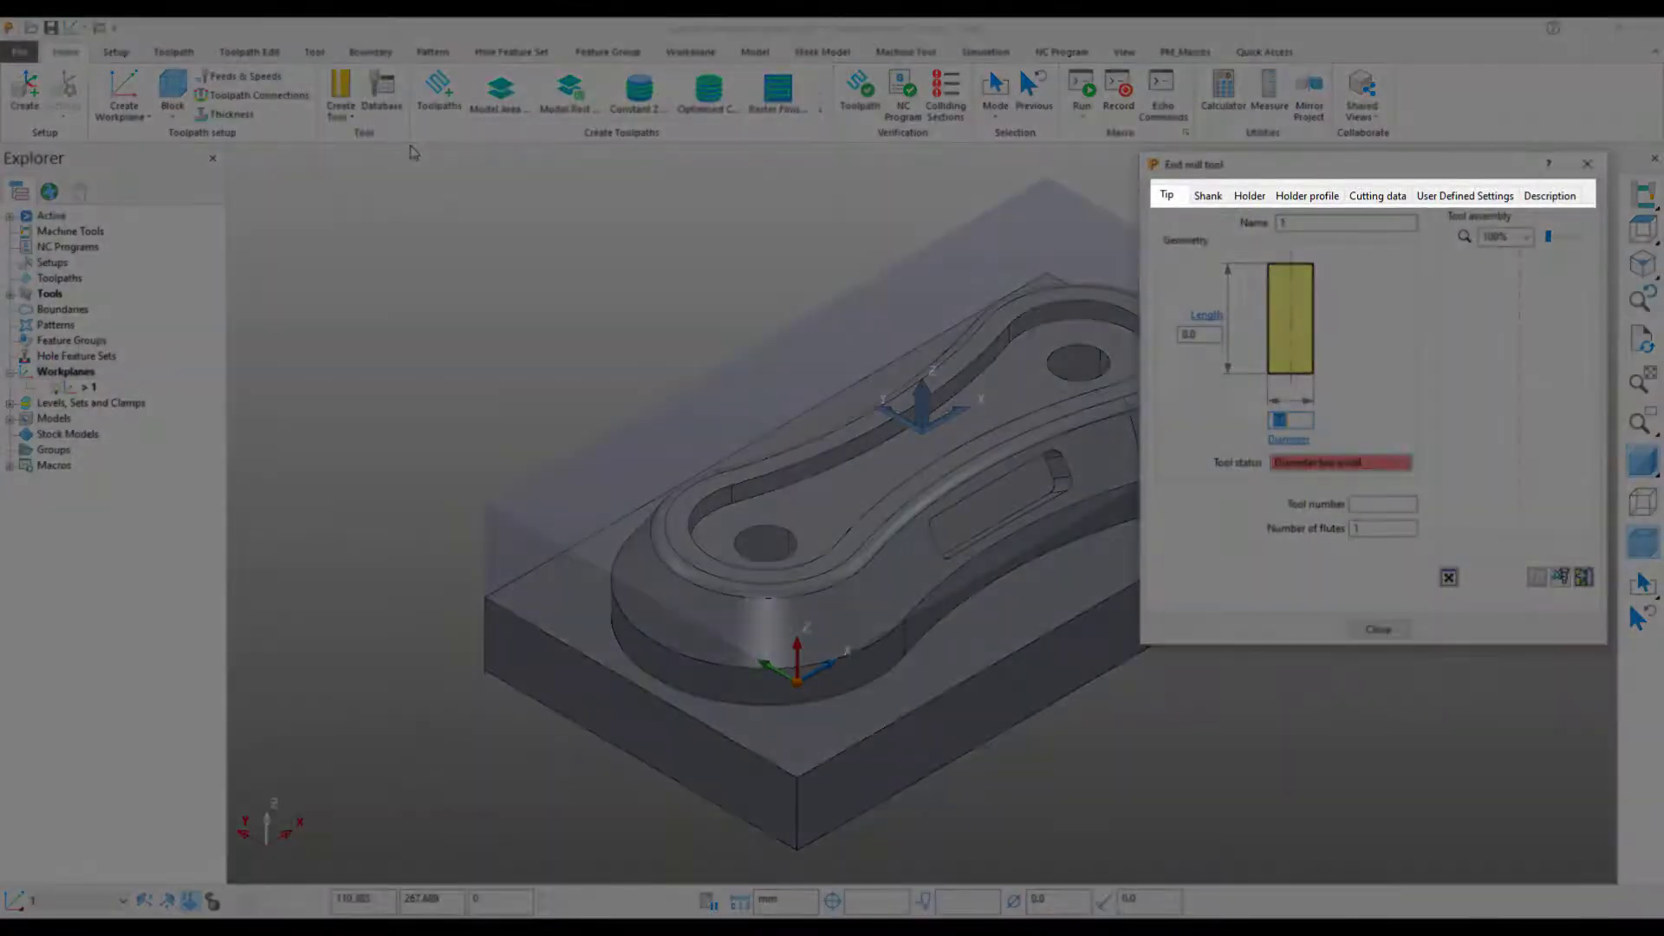
Give the end mill tip a diameter of 25.0 and a length of 50.
click(1290, 420)
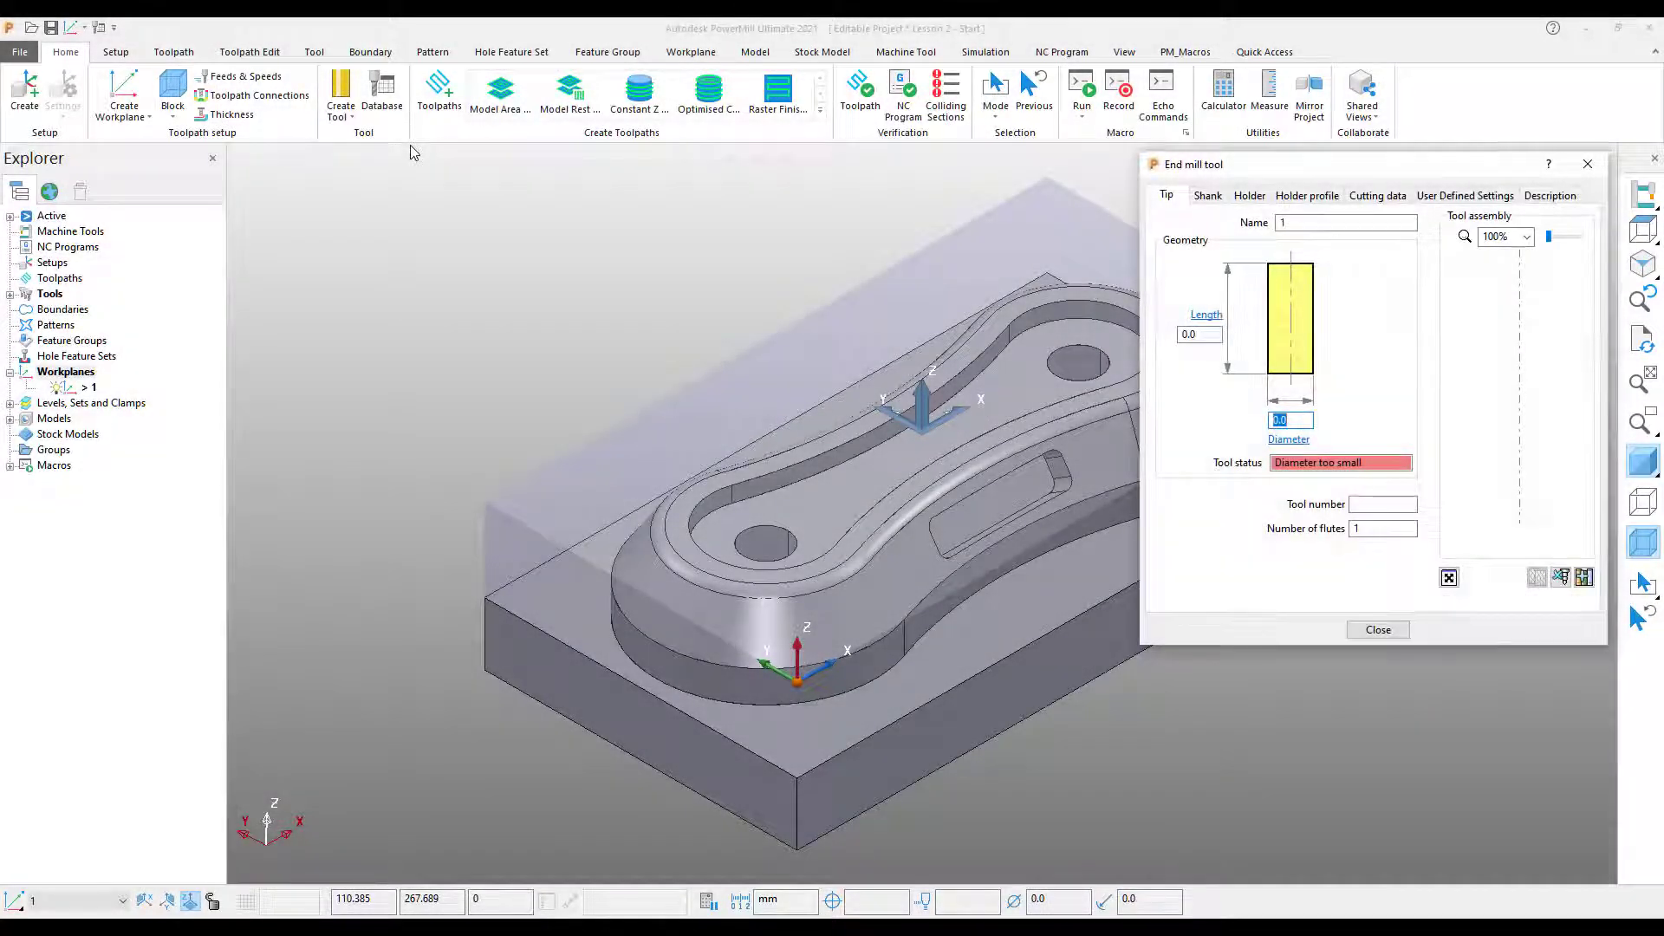
mouse_move(796, 264)
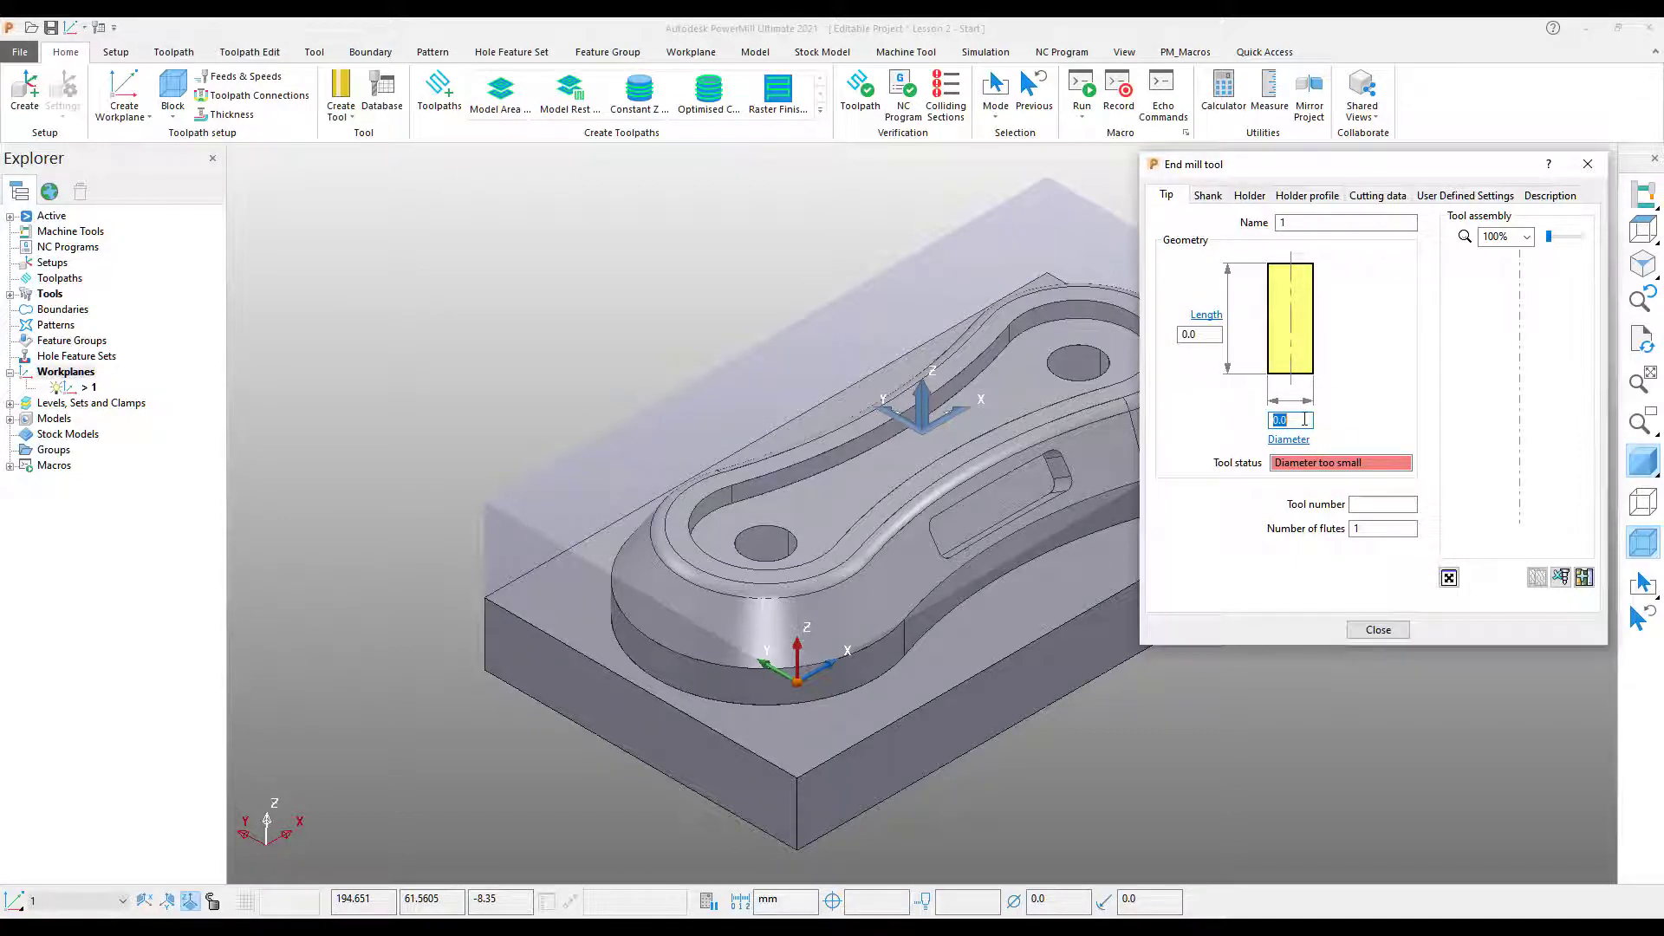
text(25)
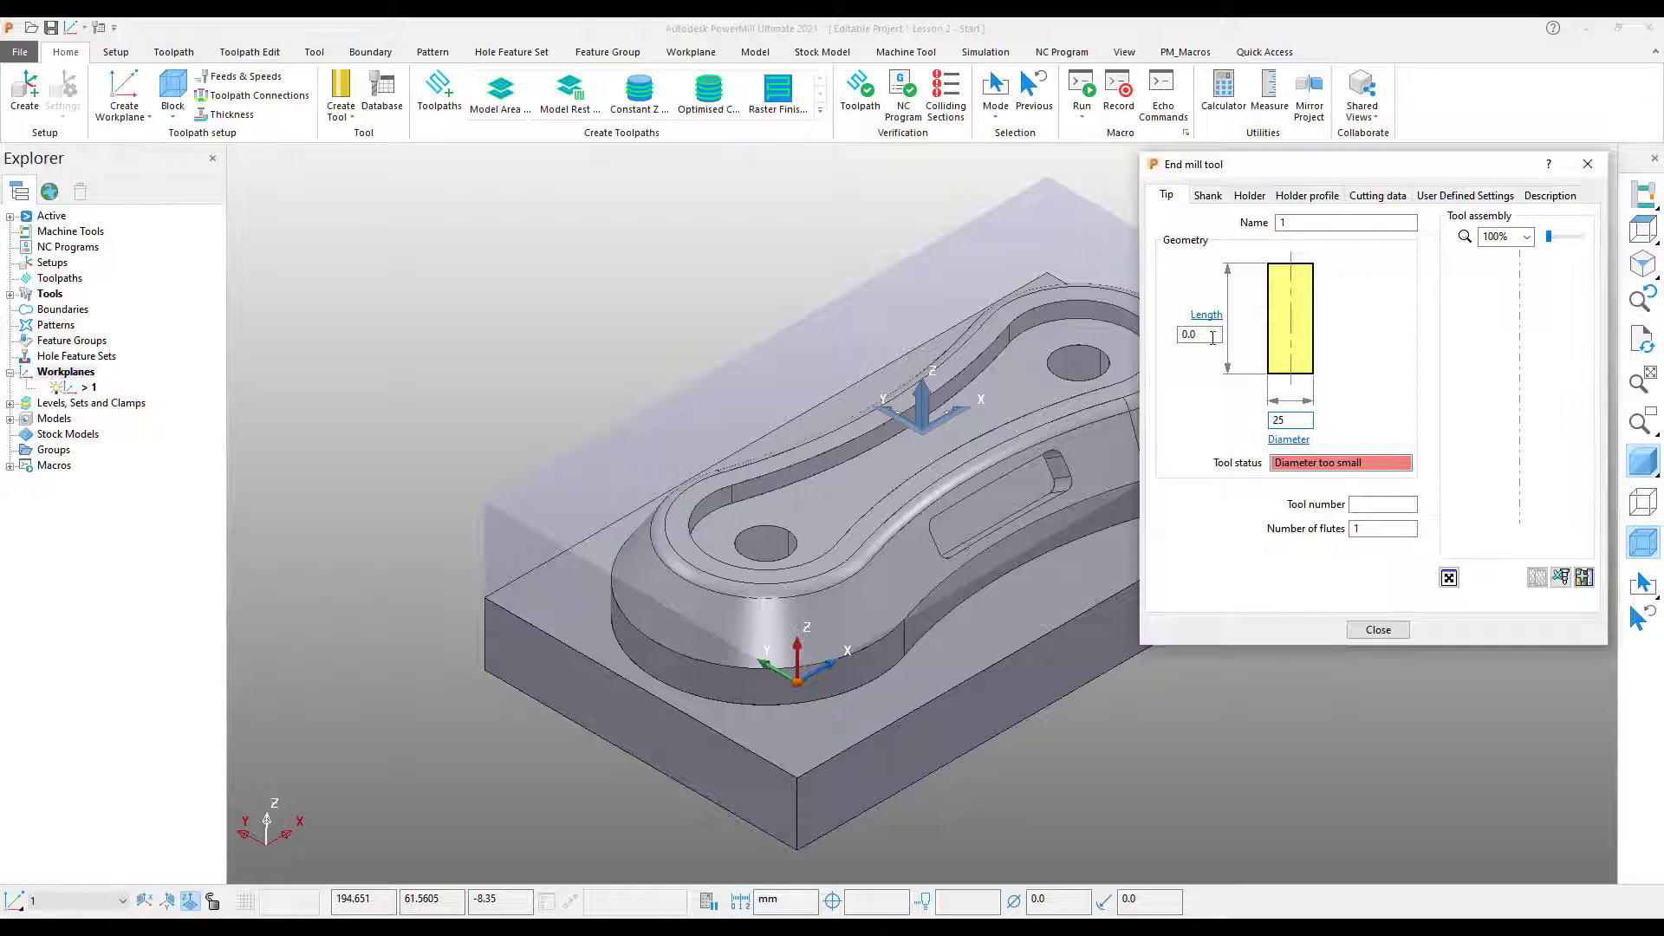
text(25.0)
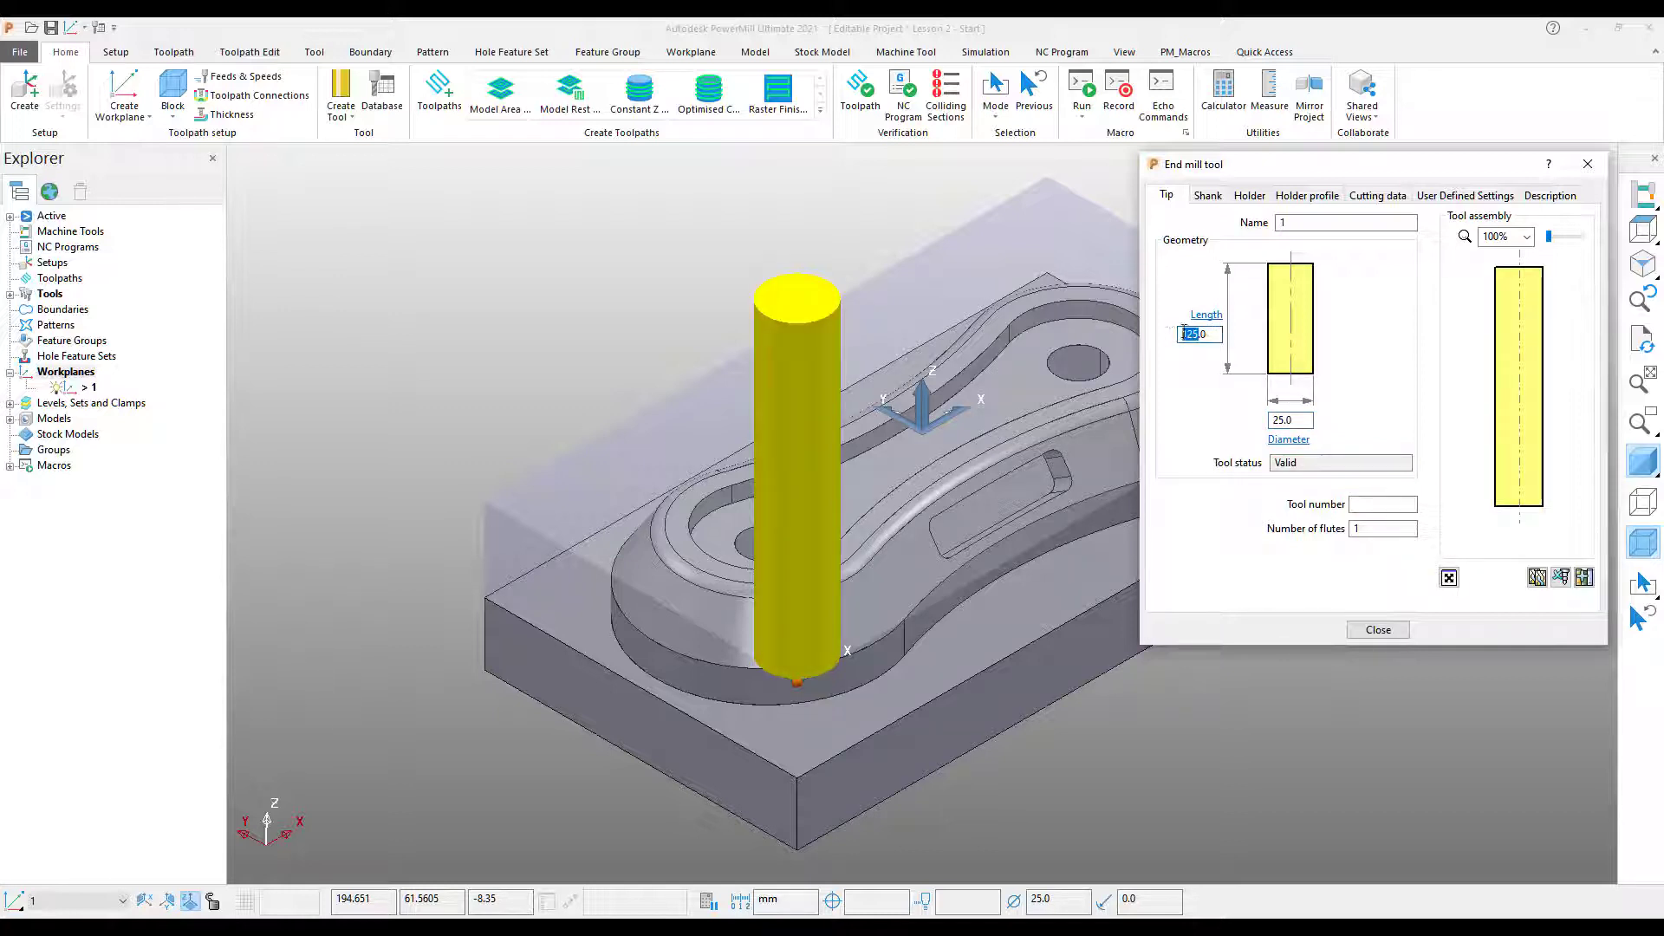
text(50)
click(1383, 504)
text(1)
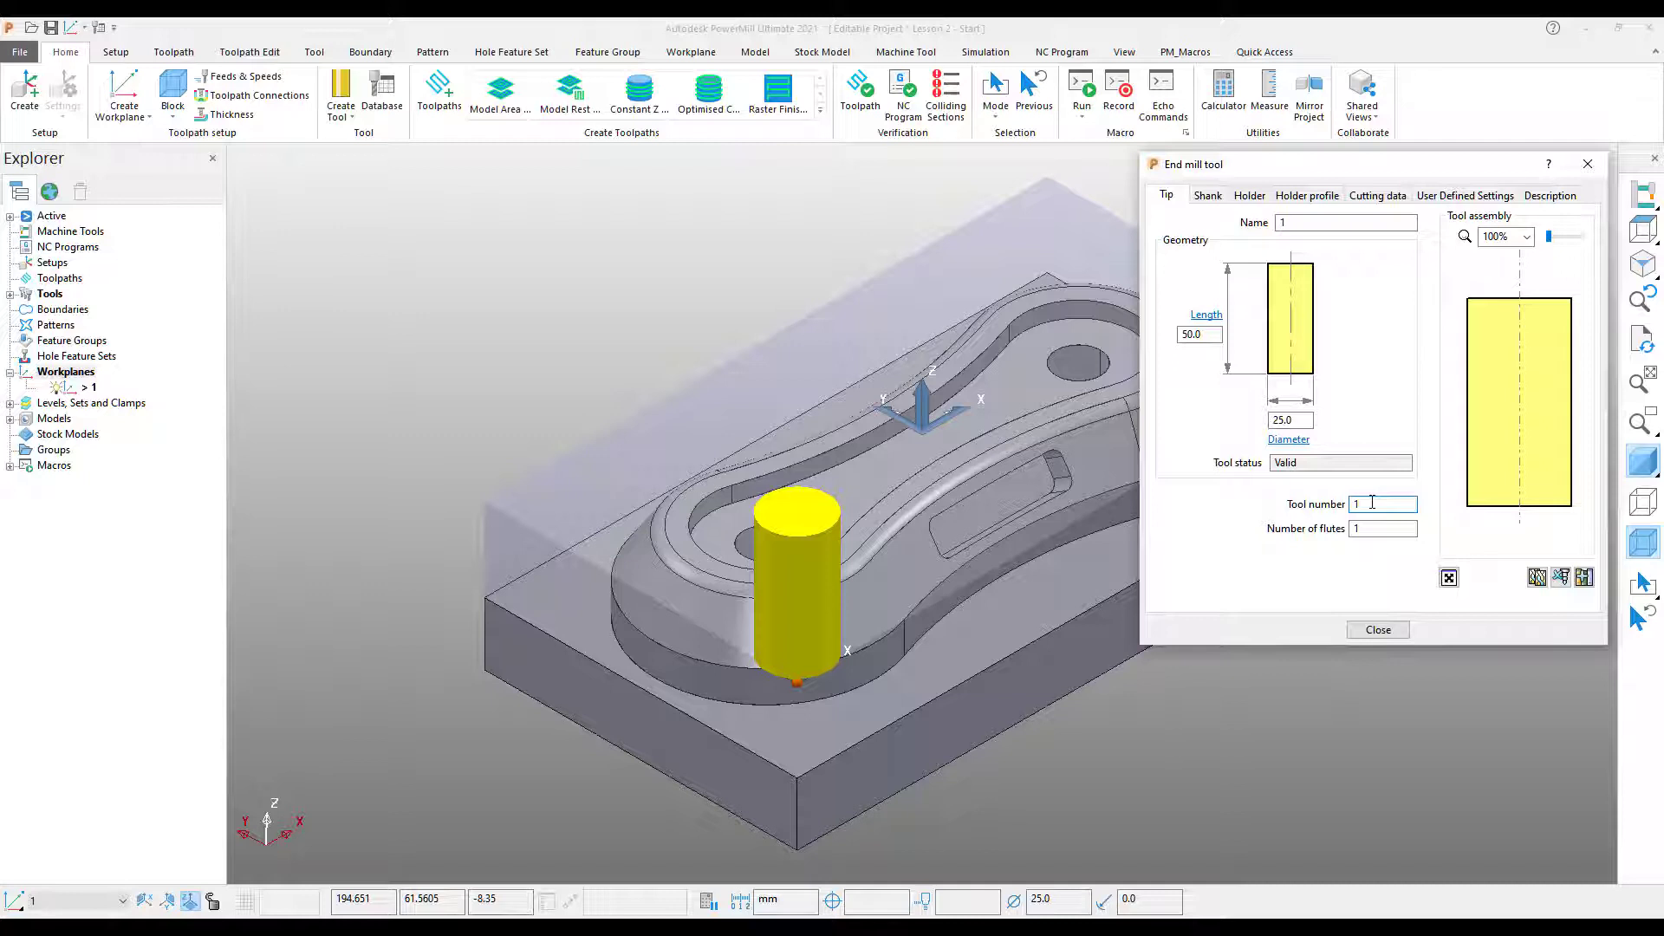
mouse_move(1370, 496)
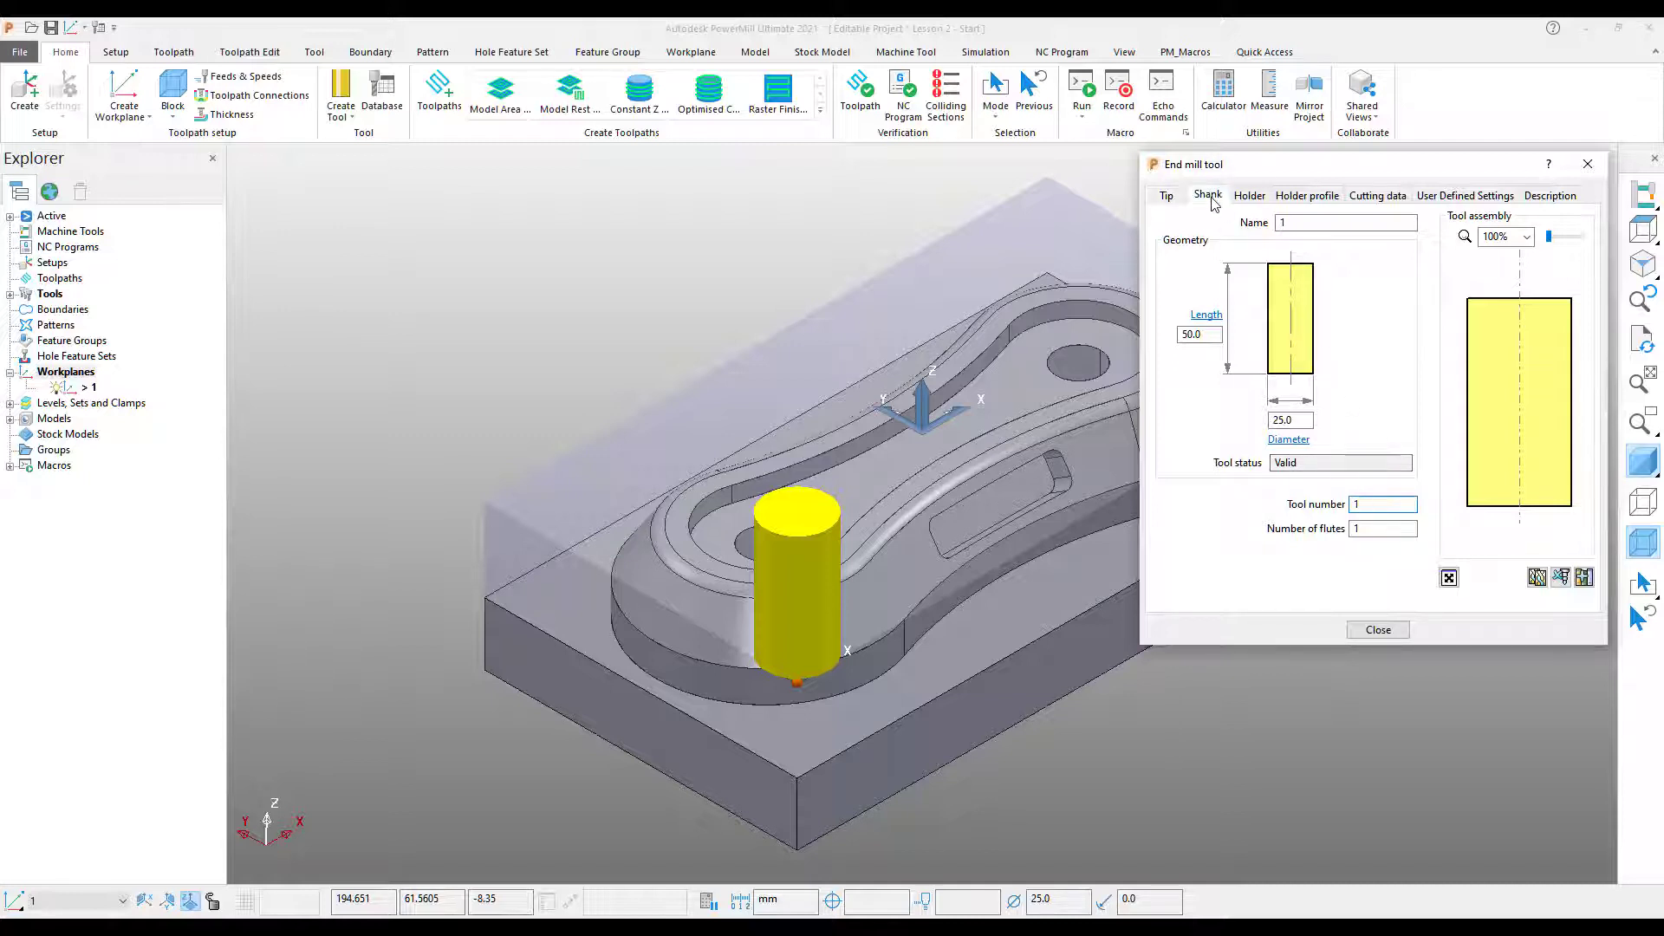
Add a shank component of 25 diameter and 50 length above the tip.
click(1206, 194)
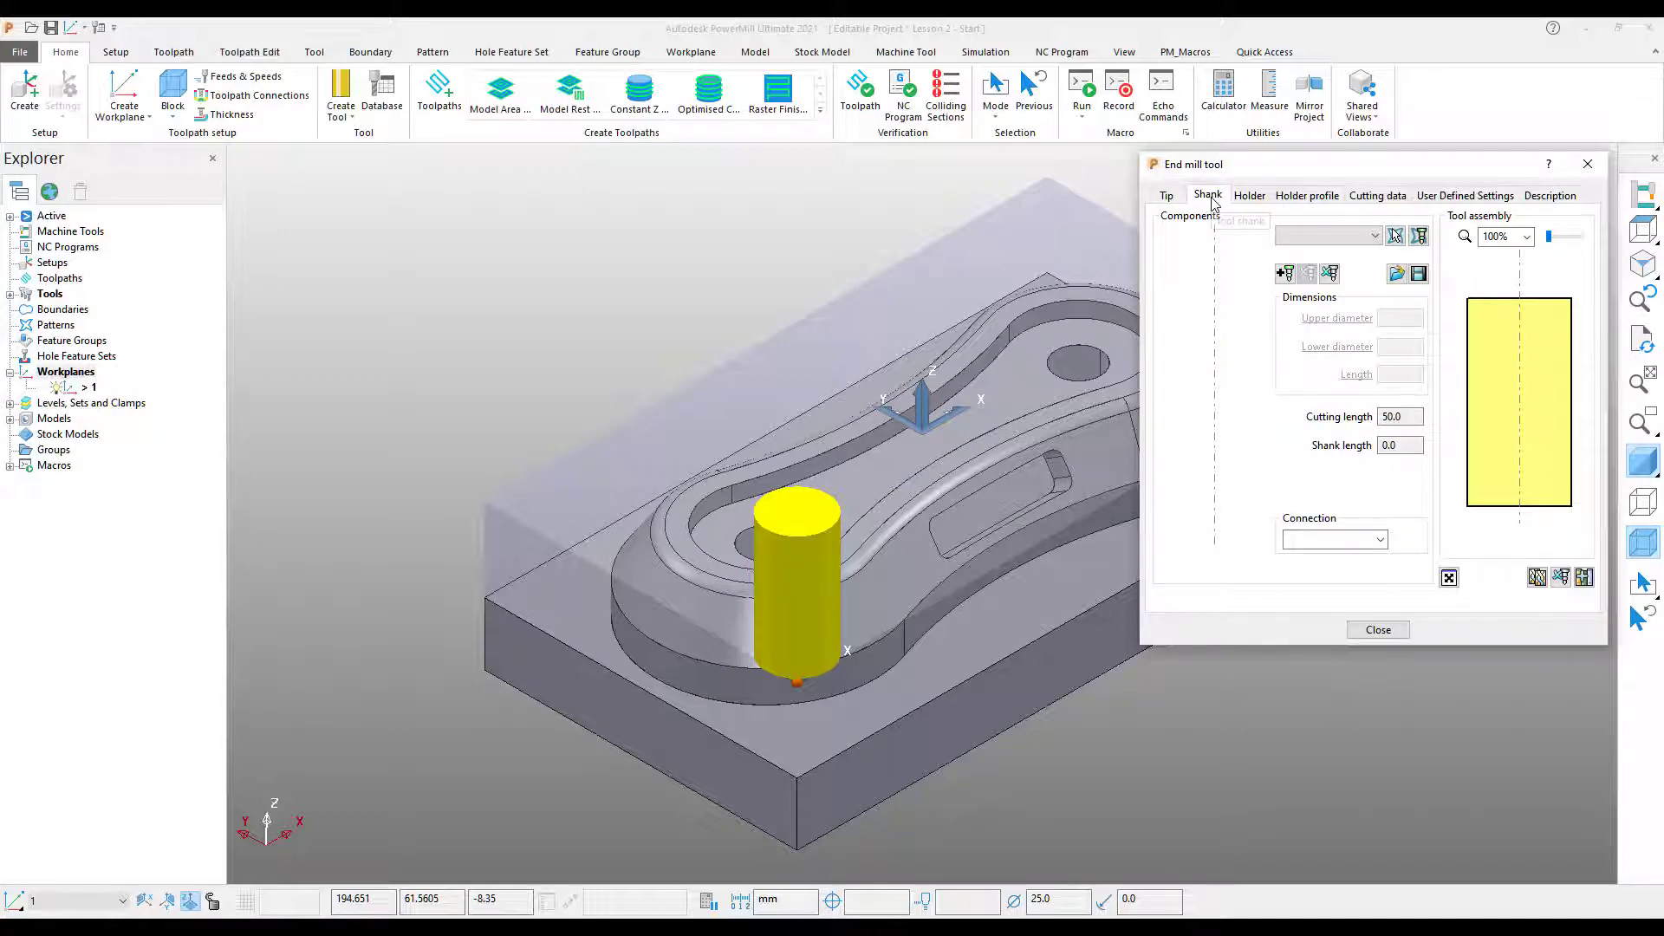
mouse_move(1210, 194)
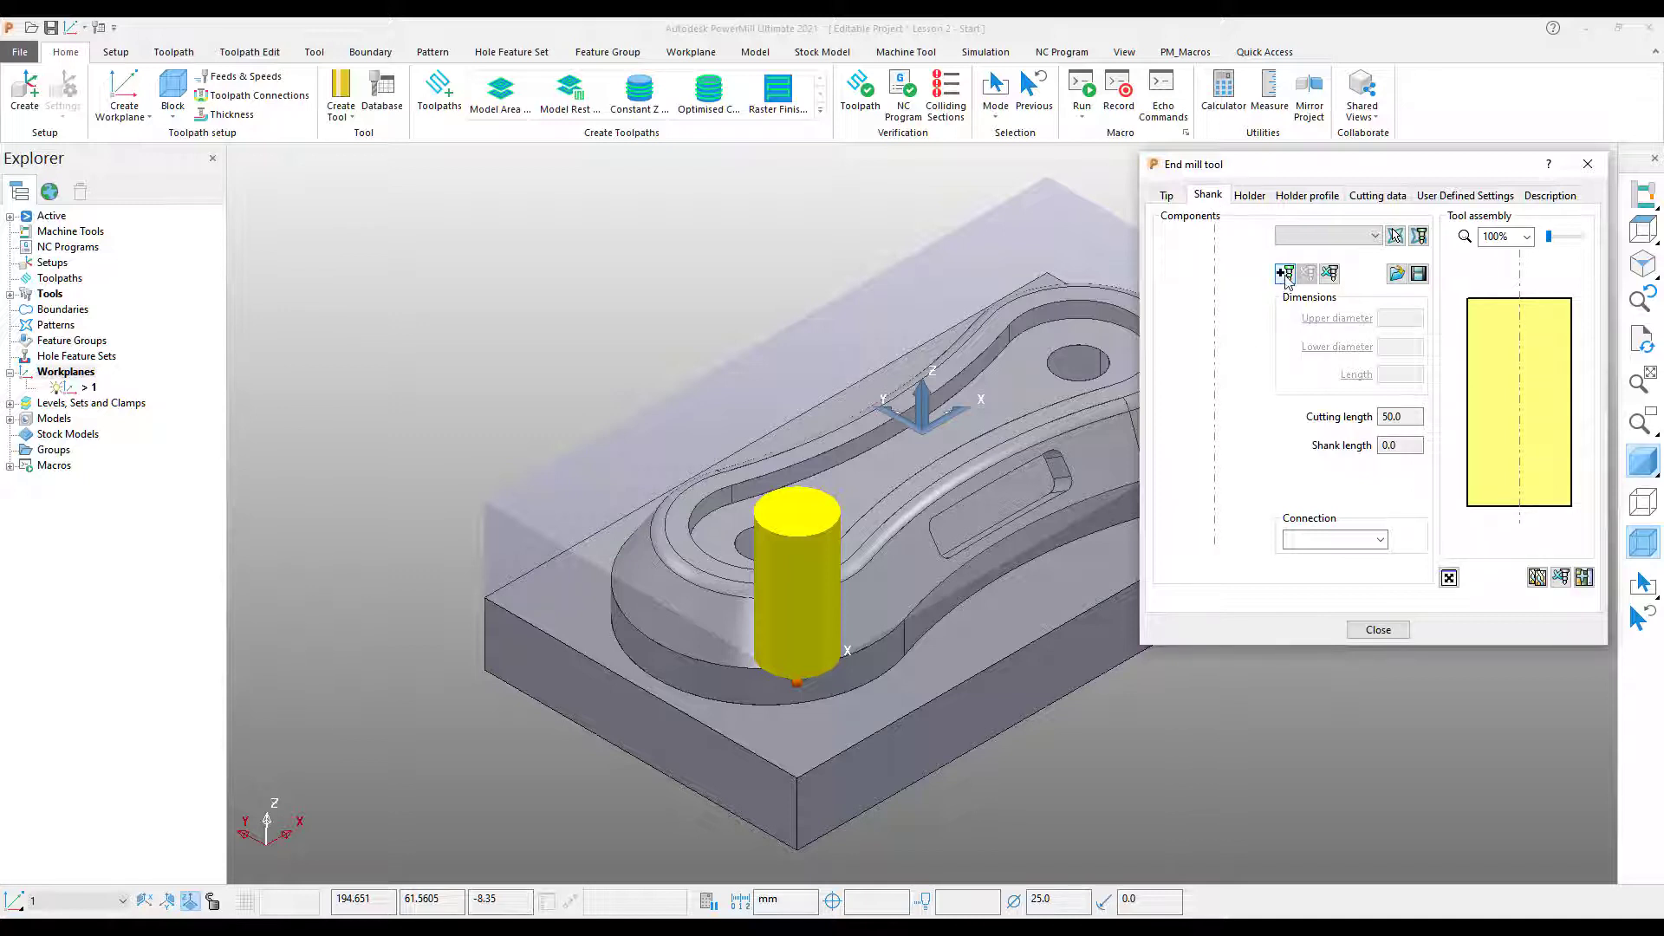
click(1285, 274)
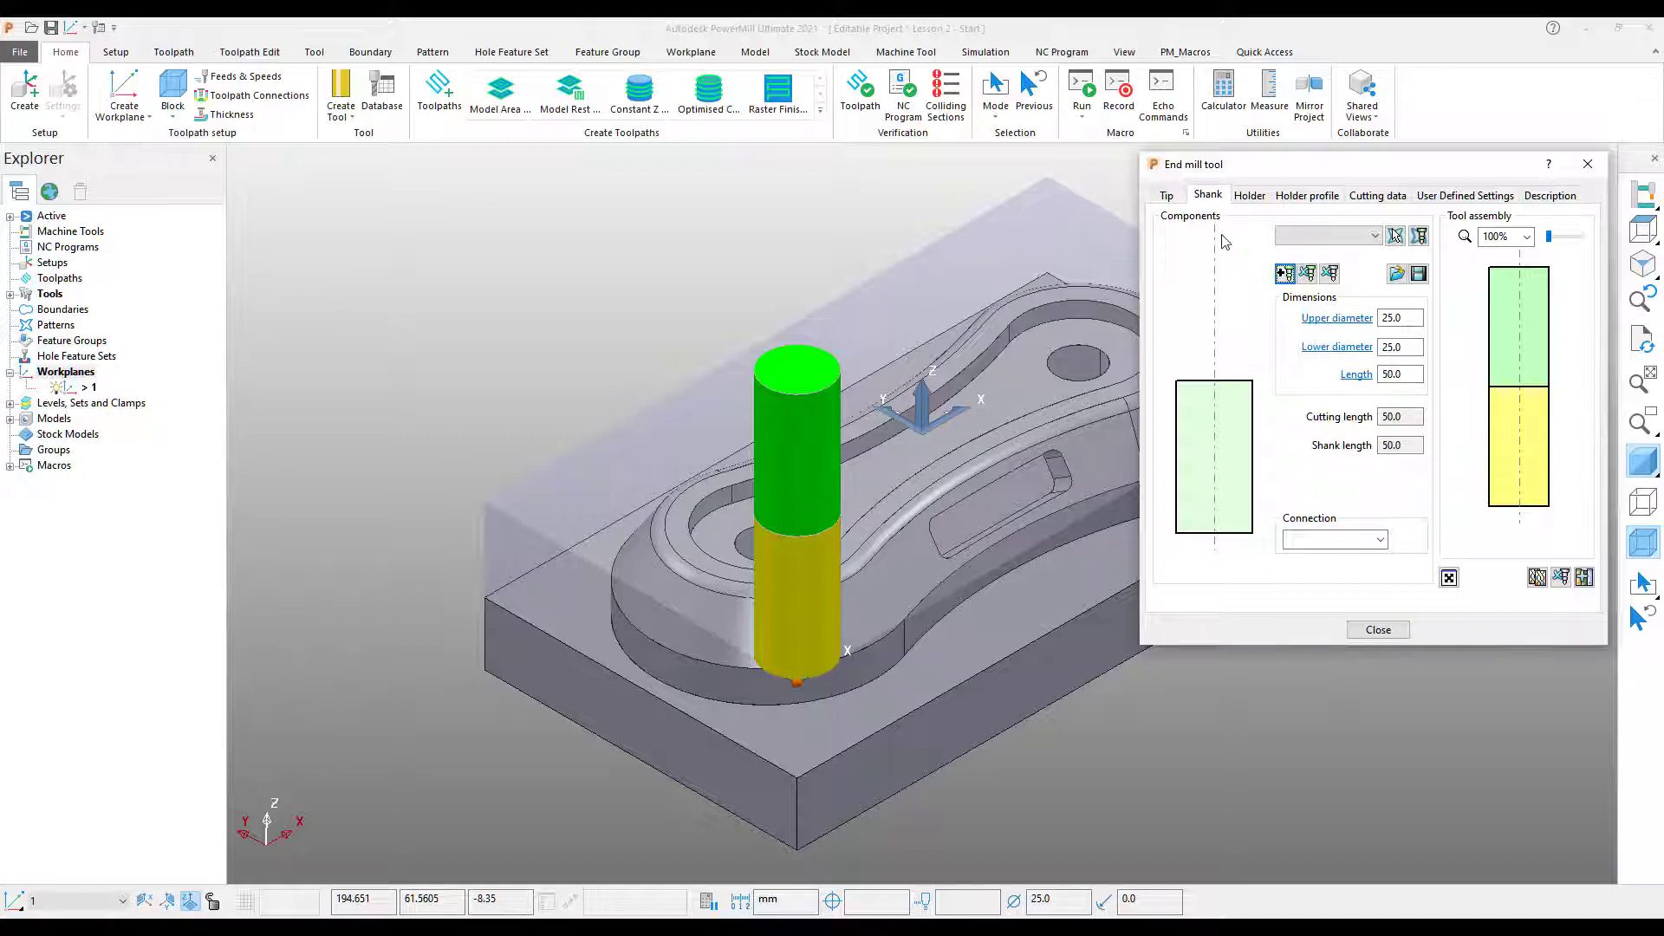
Rename the tool '25mm EM' on the Tip settings and close the tool dialog.
click(1167, 194)
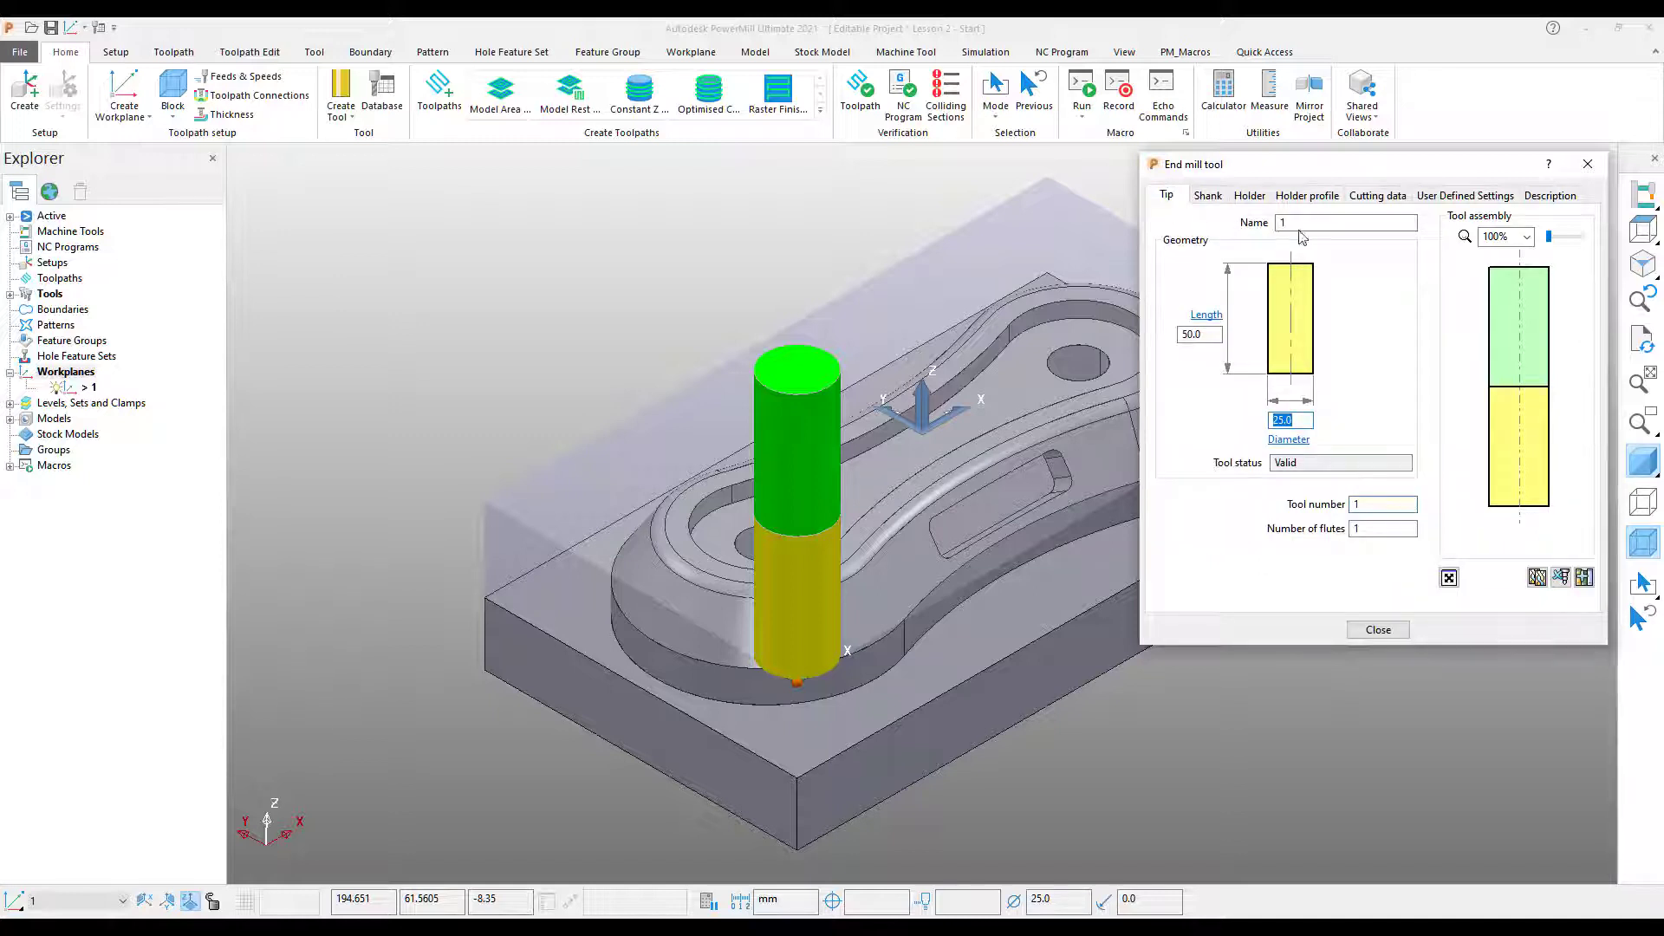
text(2)
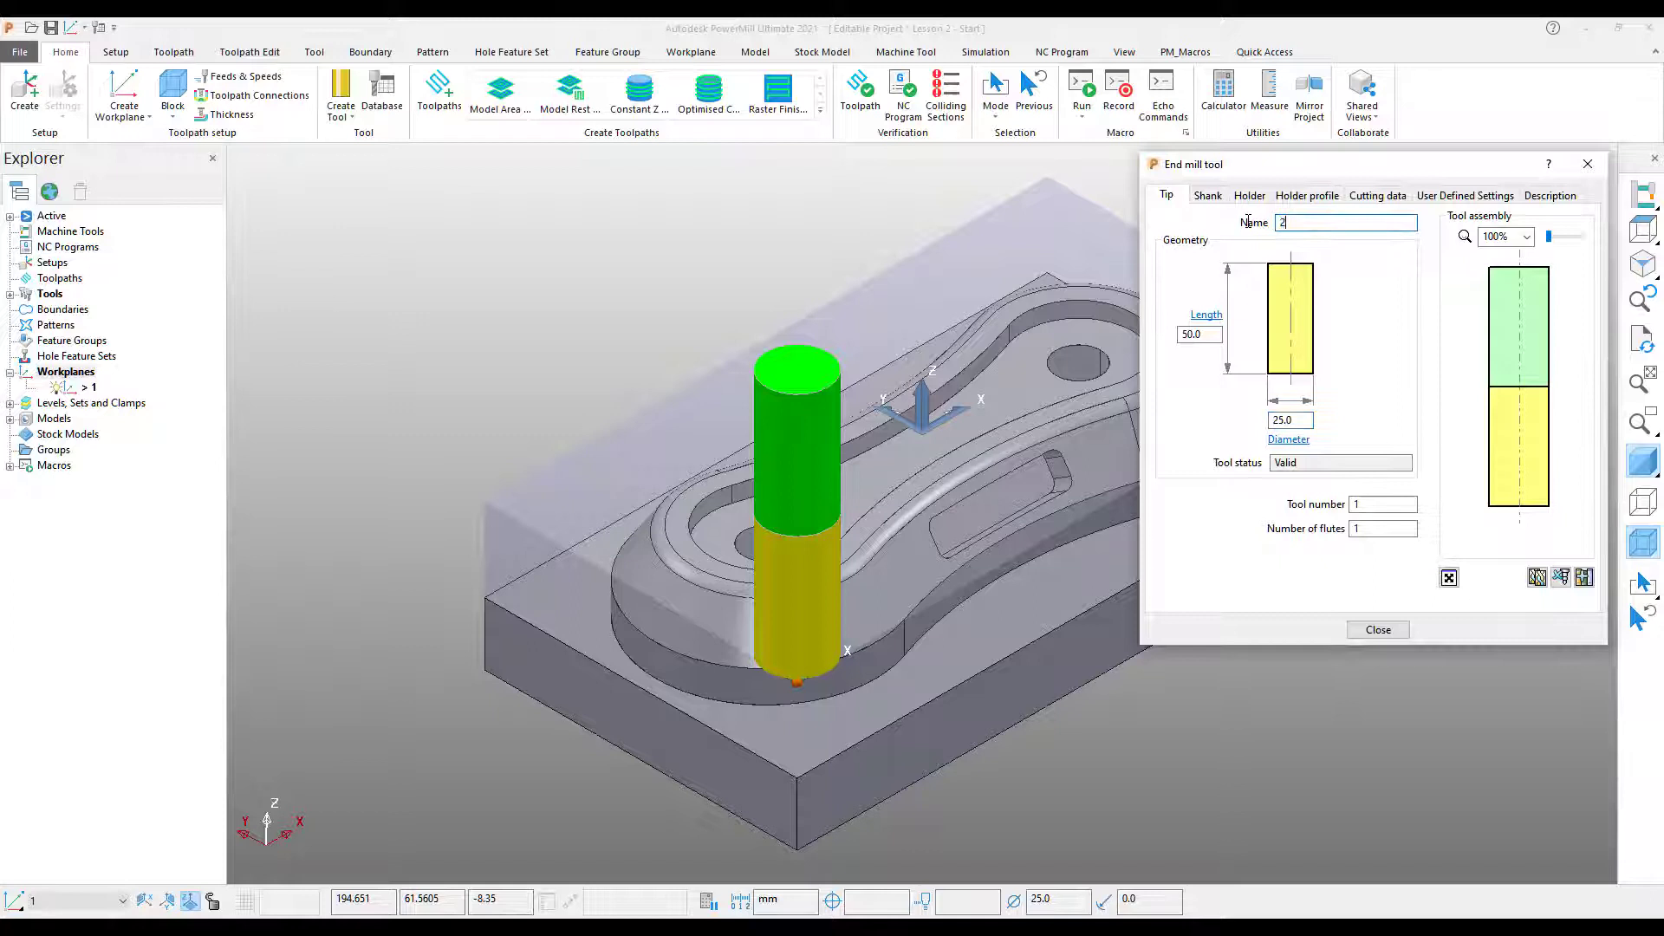
text(5mm EM)
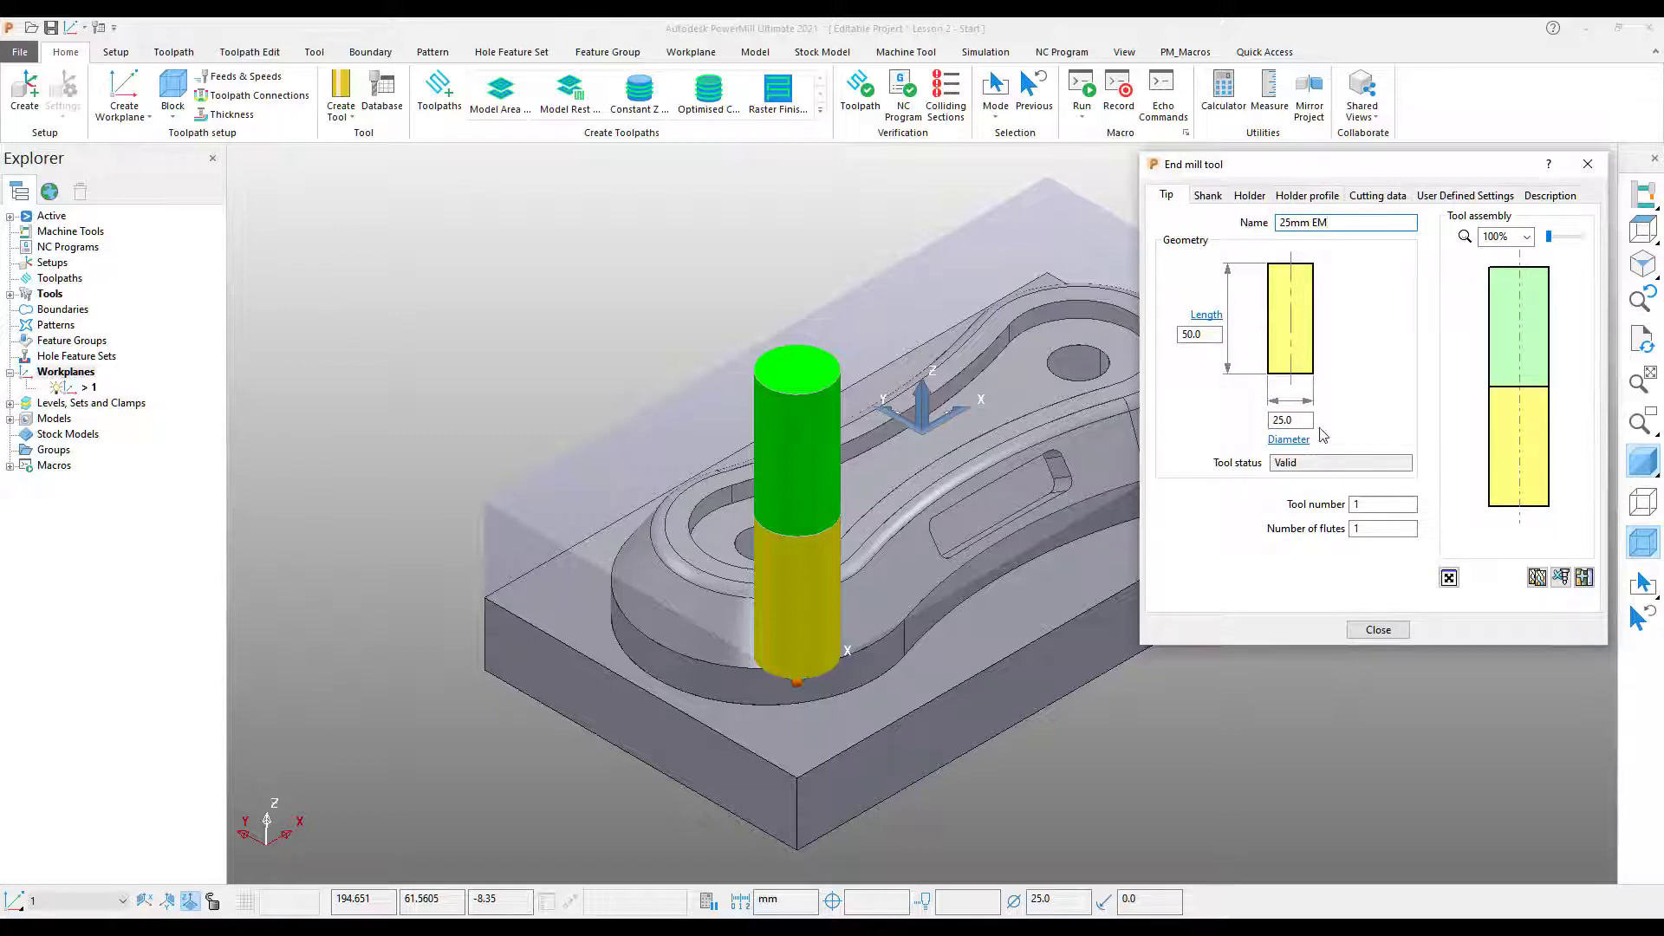
click(1378, 629)
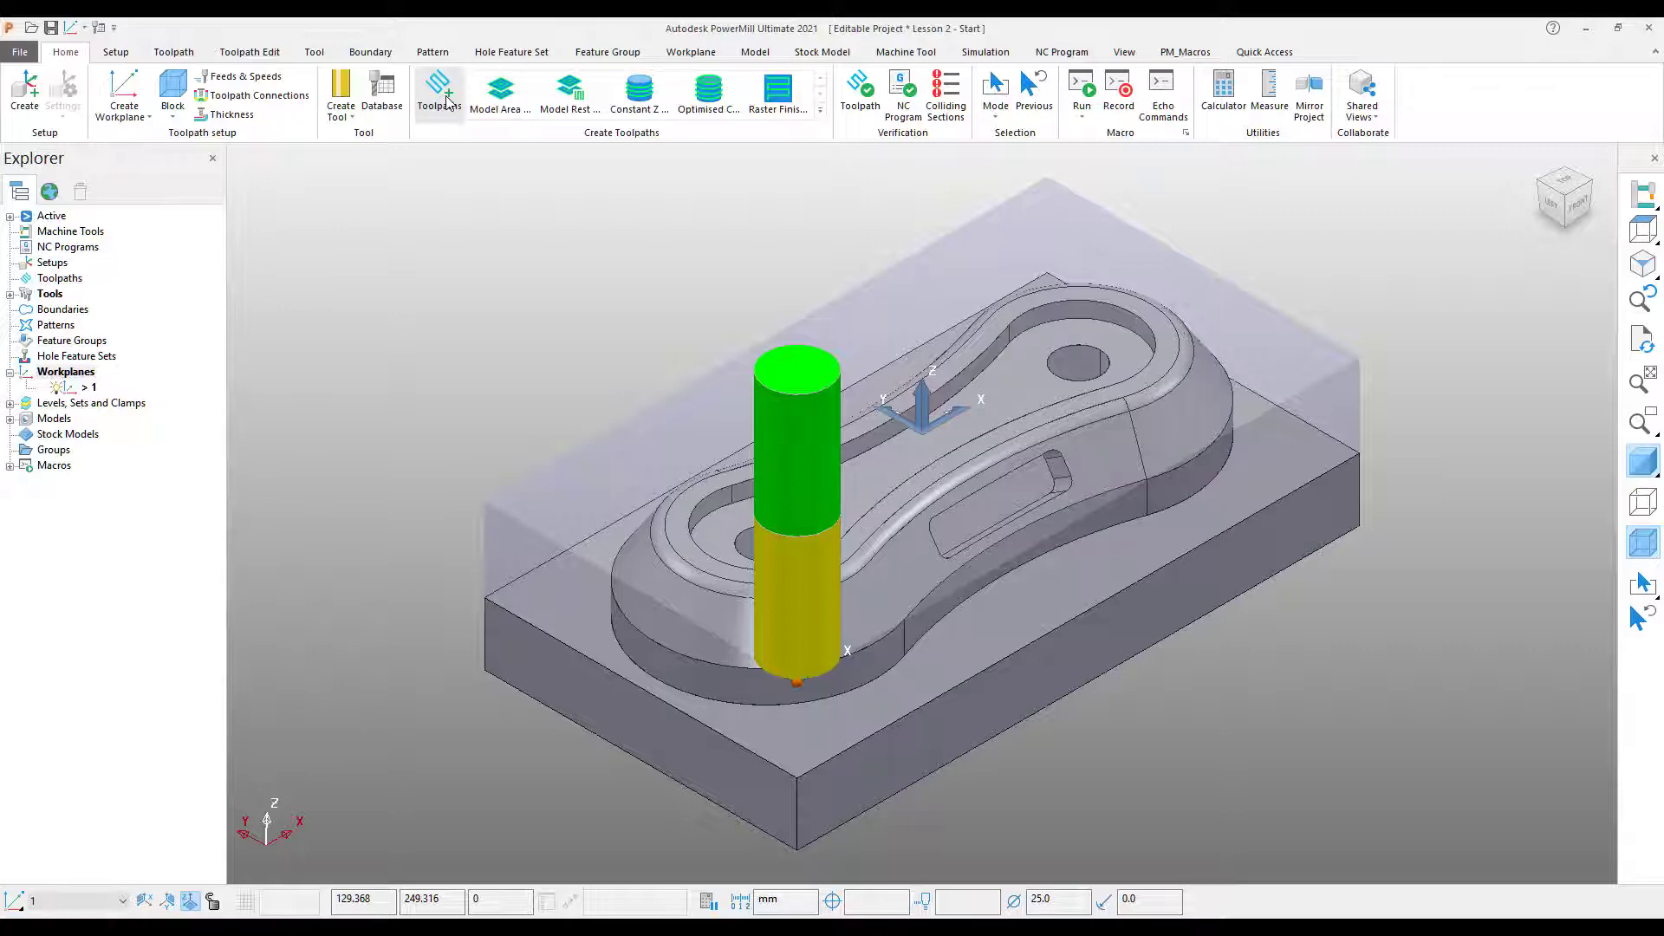
From the Strategy Selector, browse the categories and create a Curve Machining Face Milling toolpath.
click(444, 92)
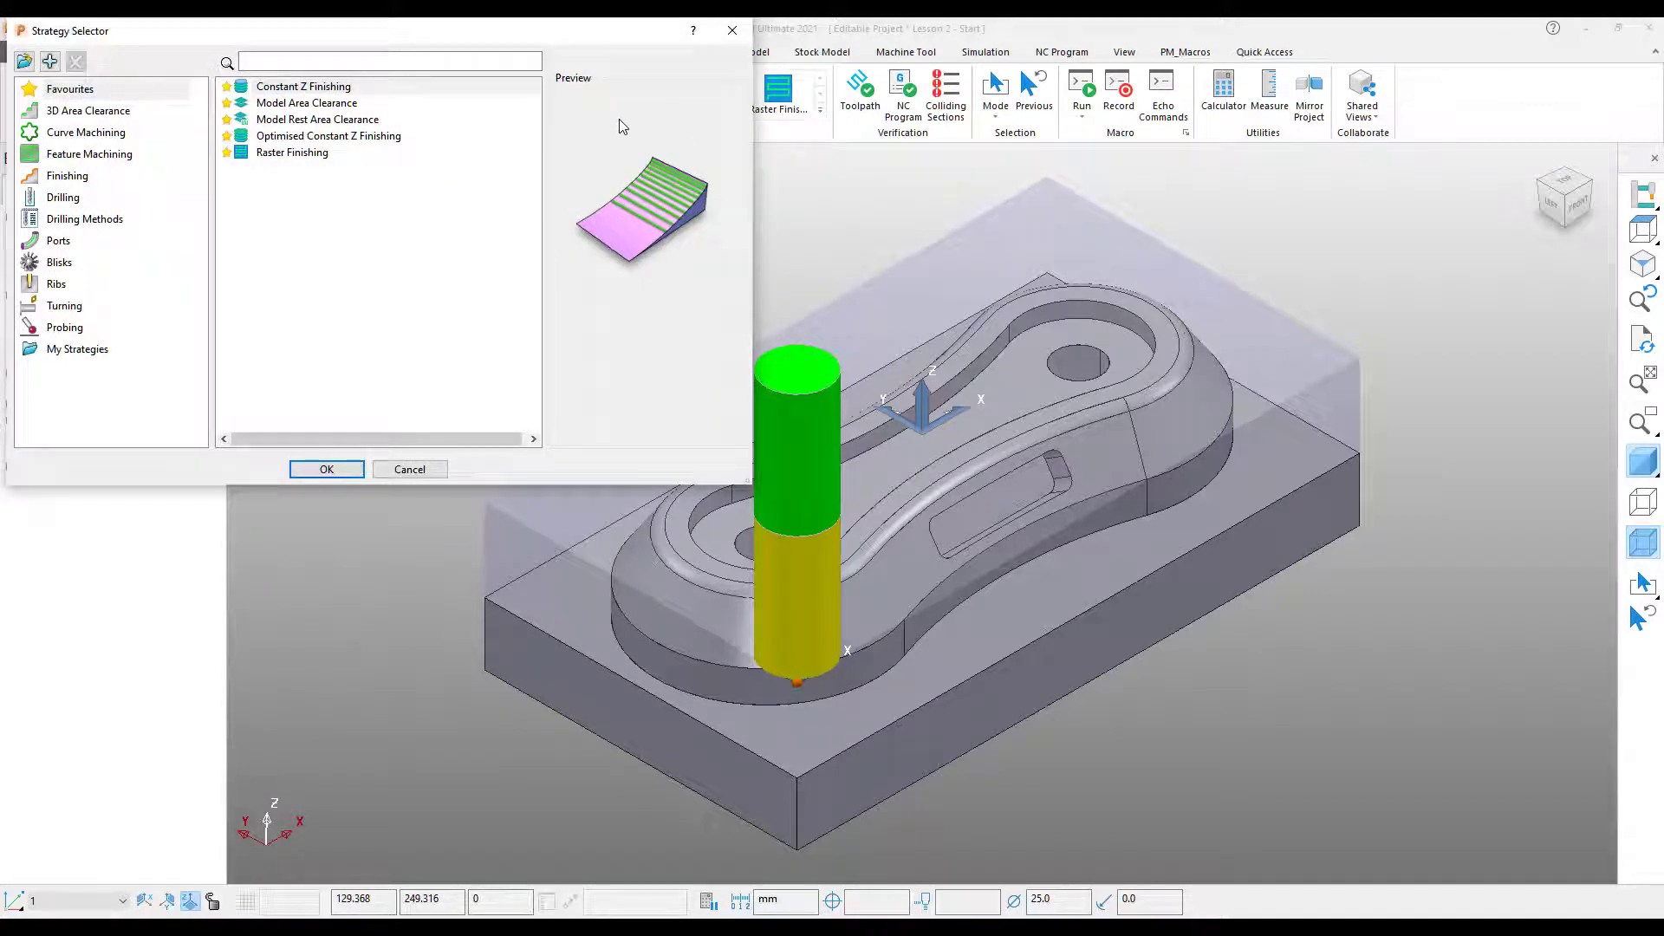
mouse_move(610, 107)
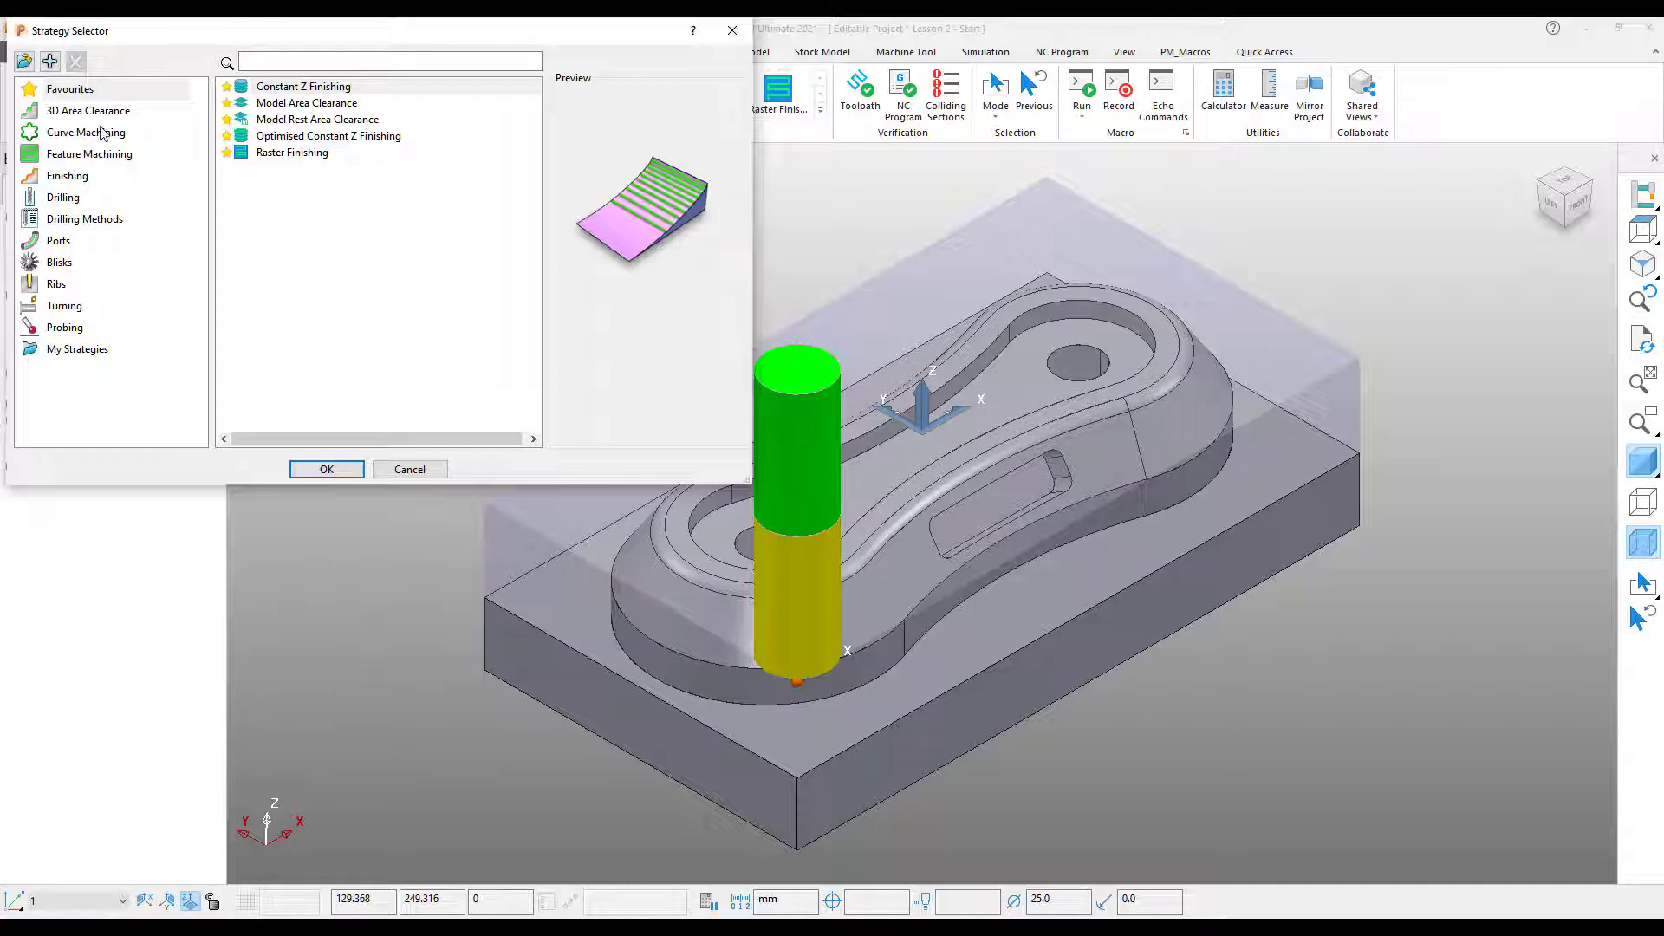
click(87, 111)
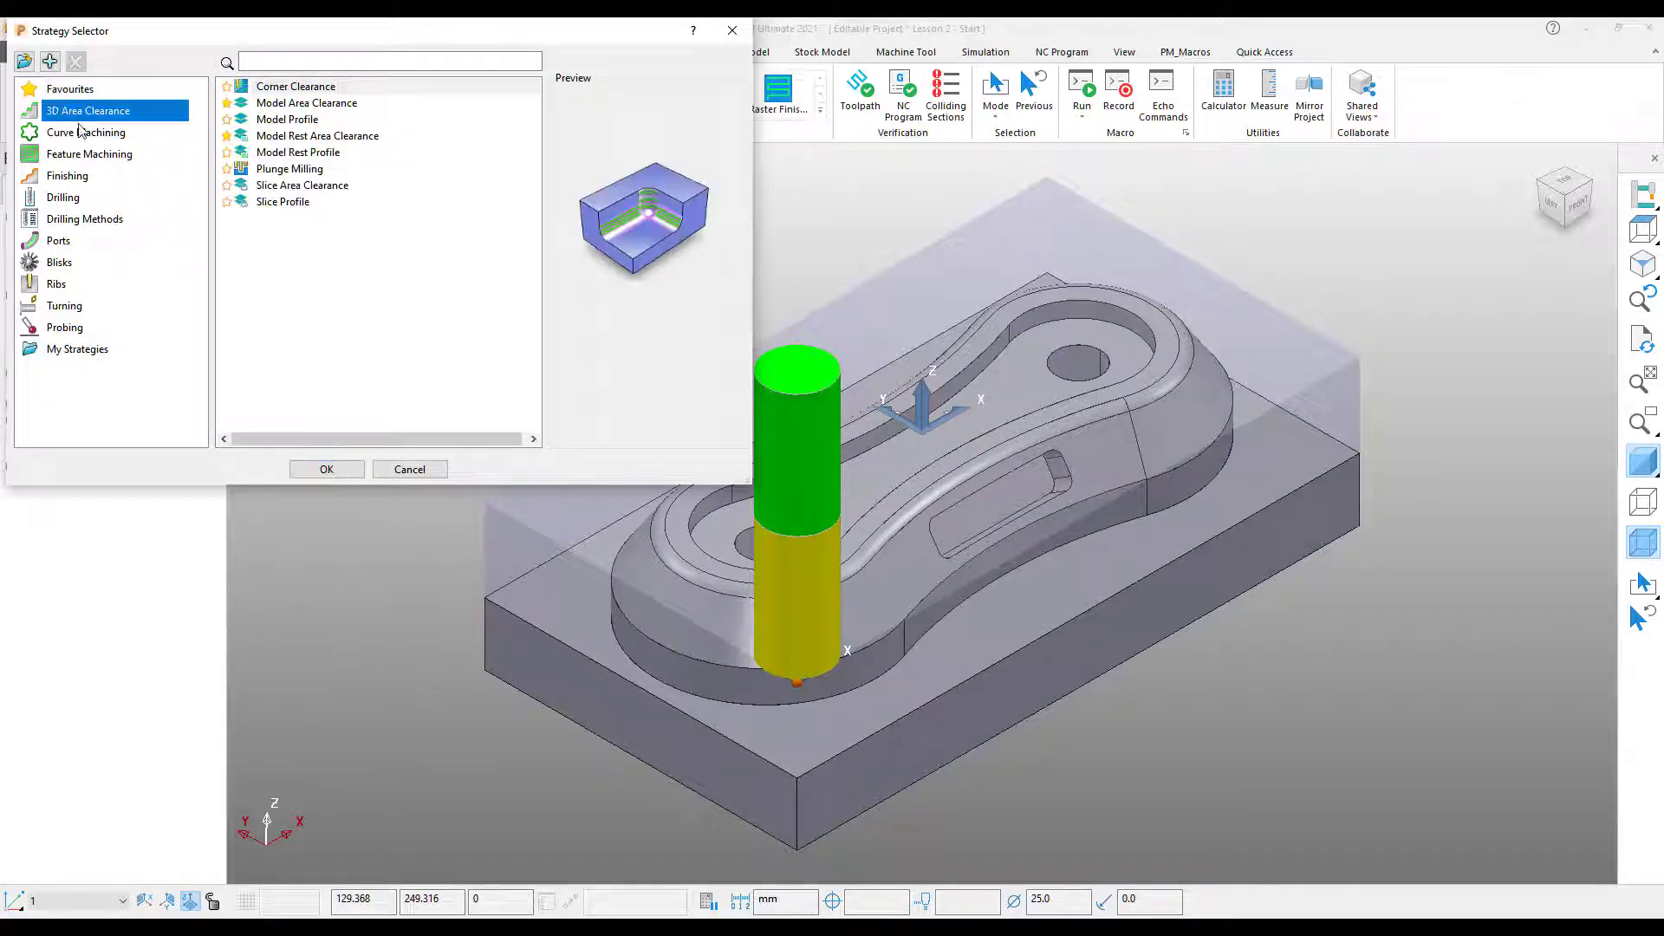
click(88, 152)
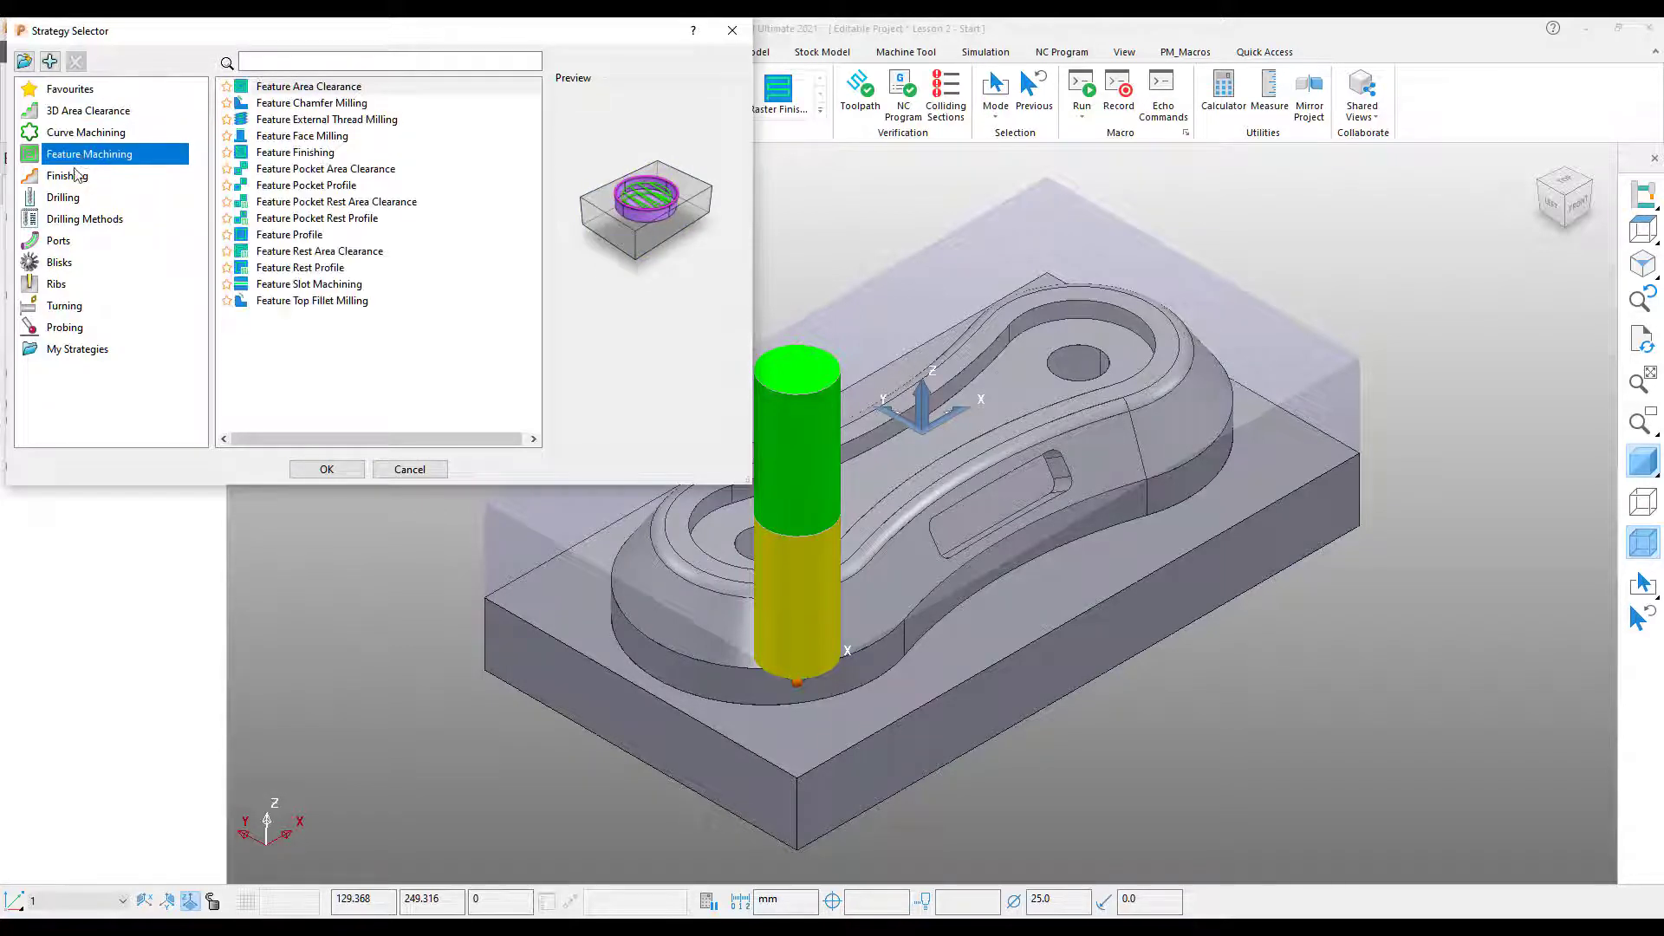
click(65, 175)
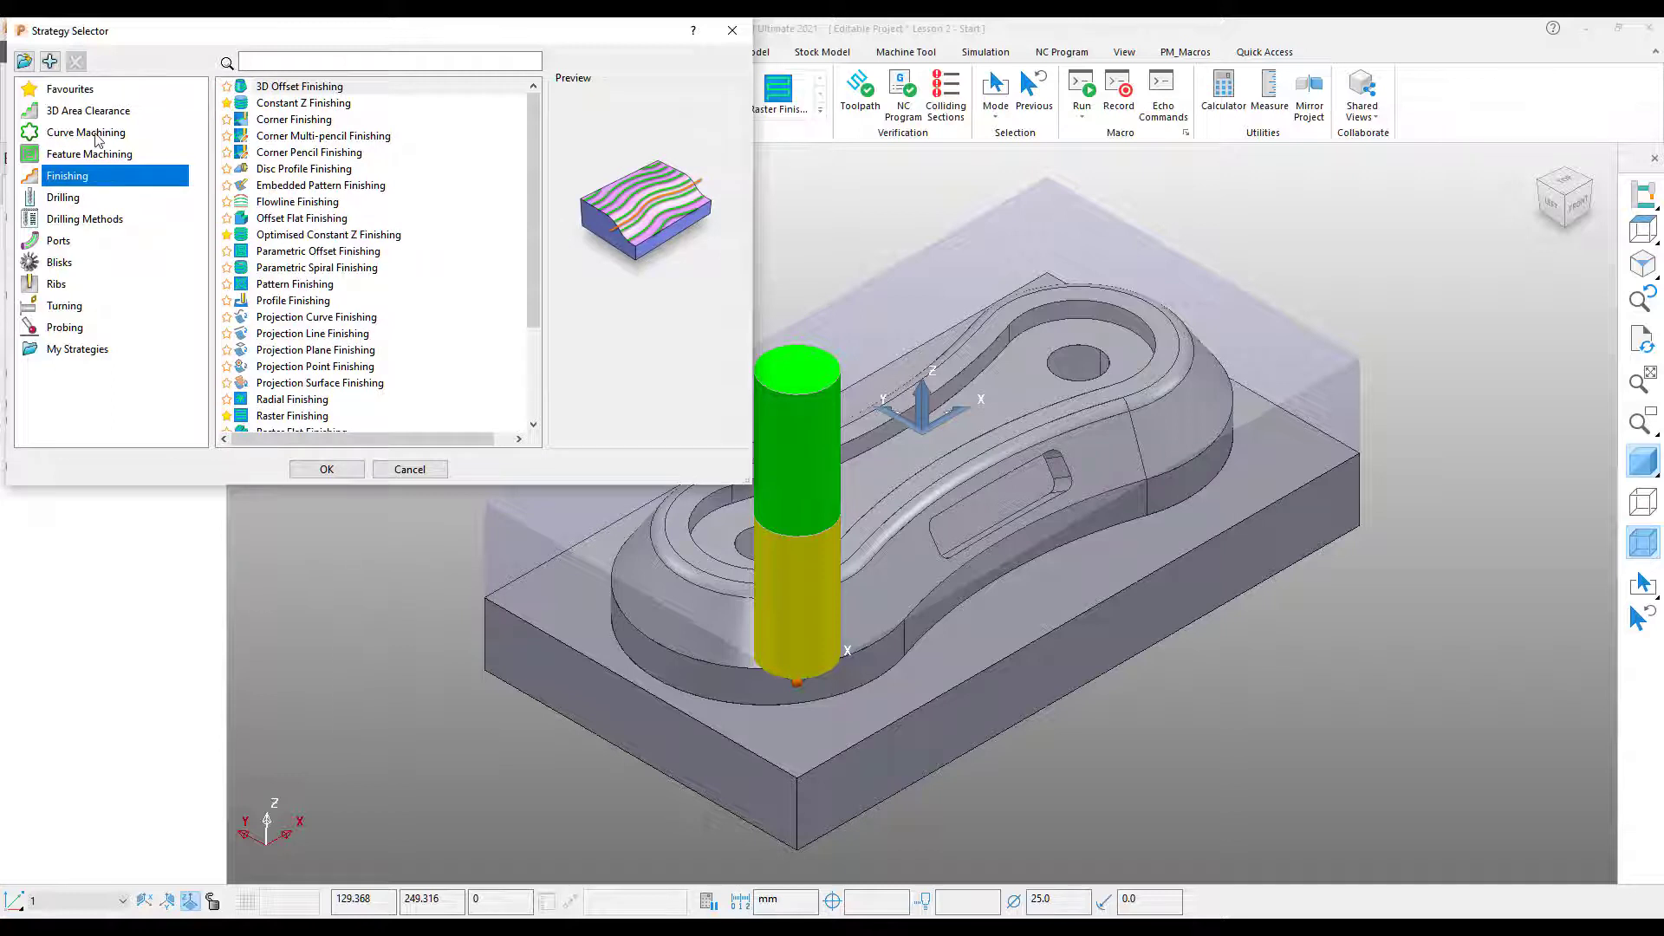
click(85, 132)
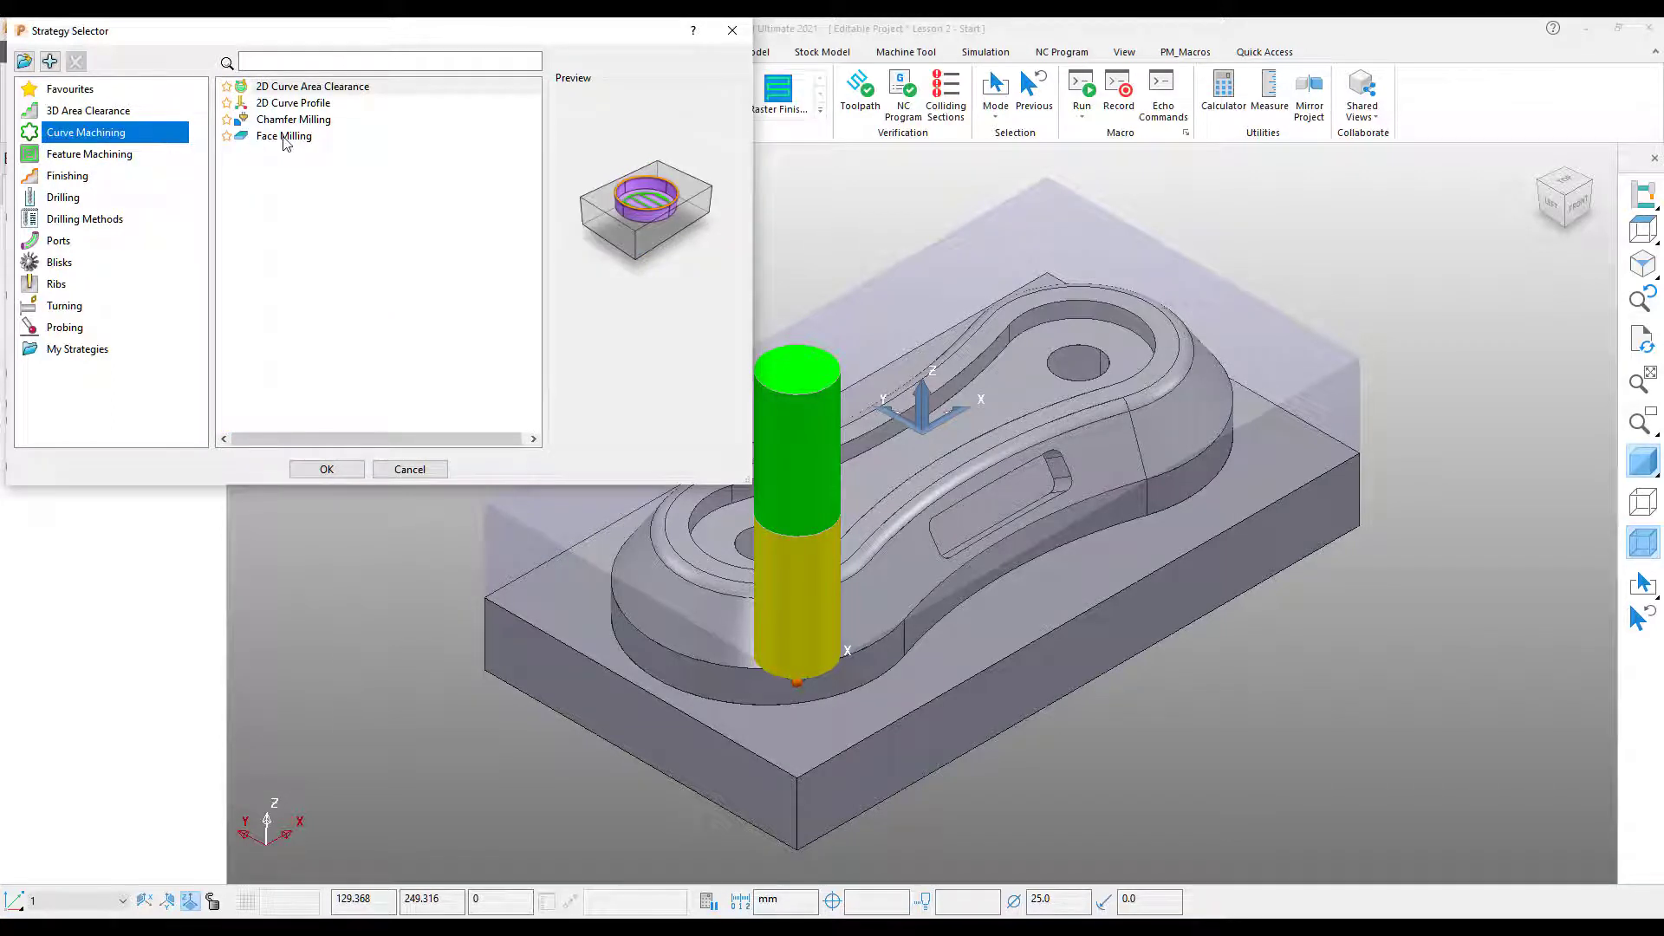
click(284, 135)
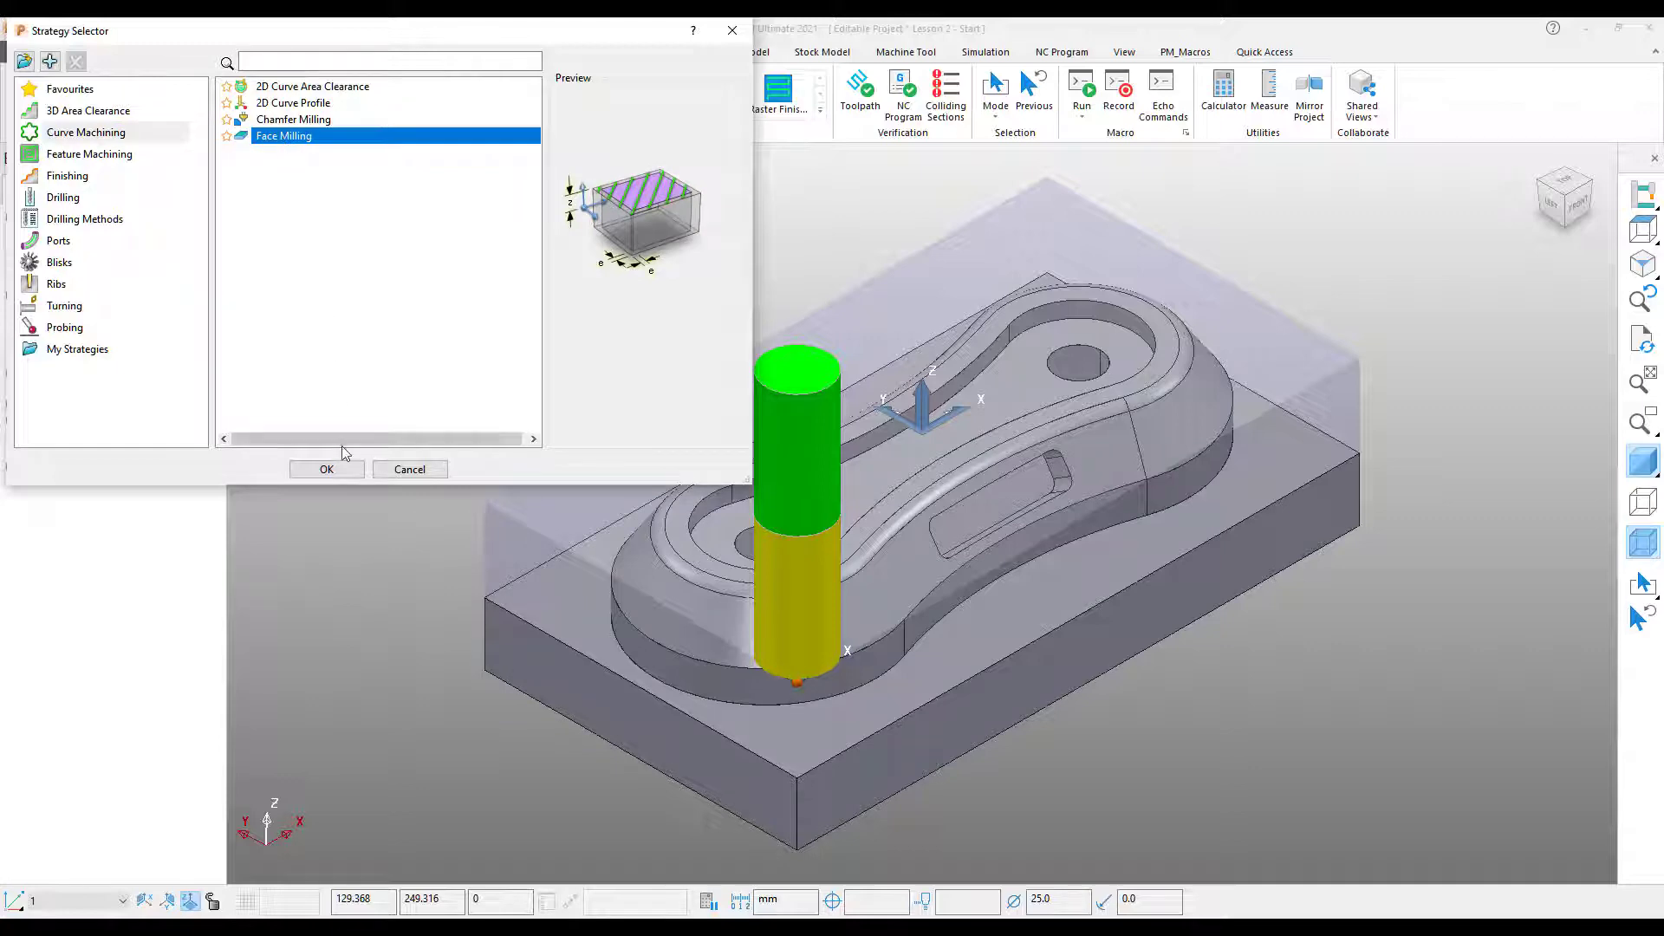
click(326, 468)
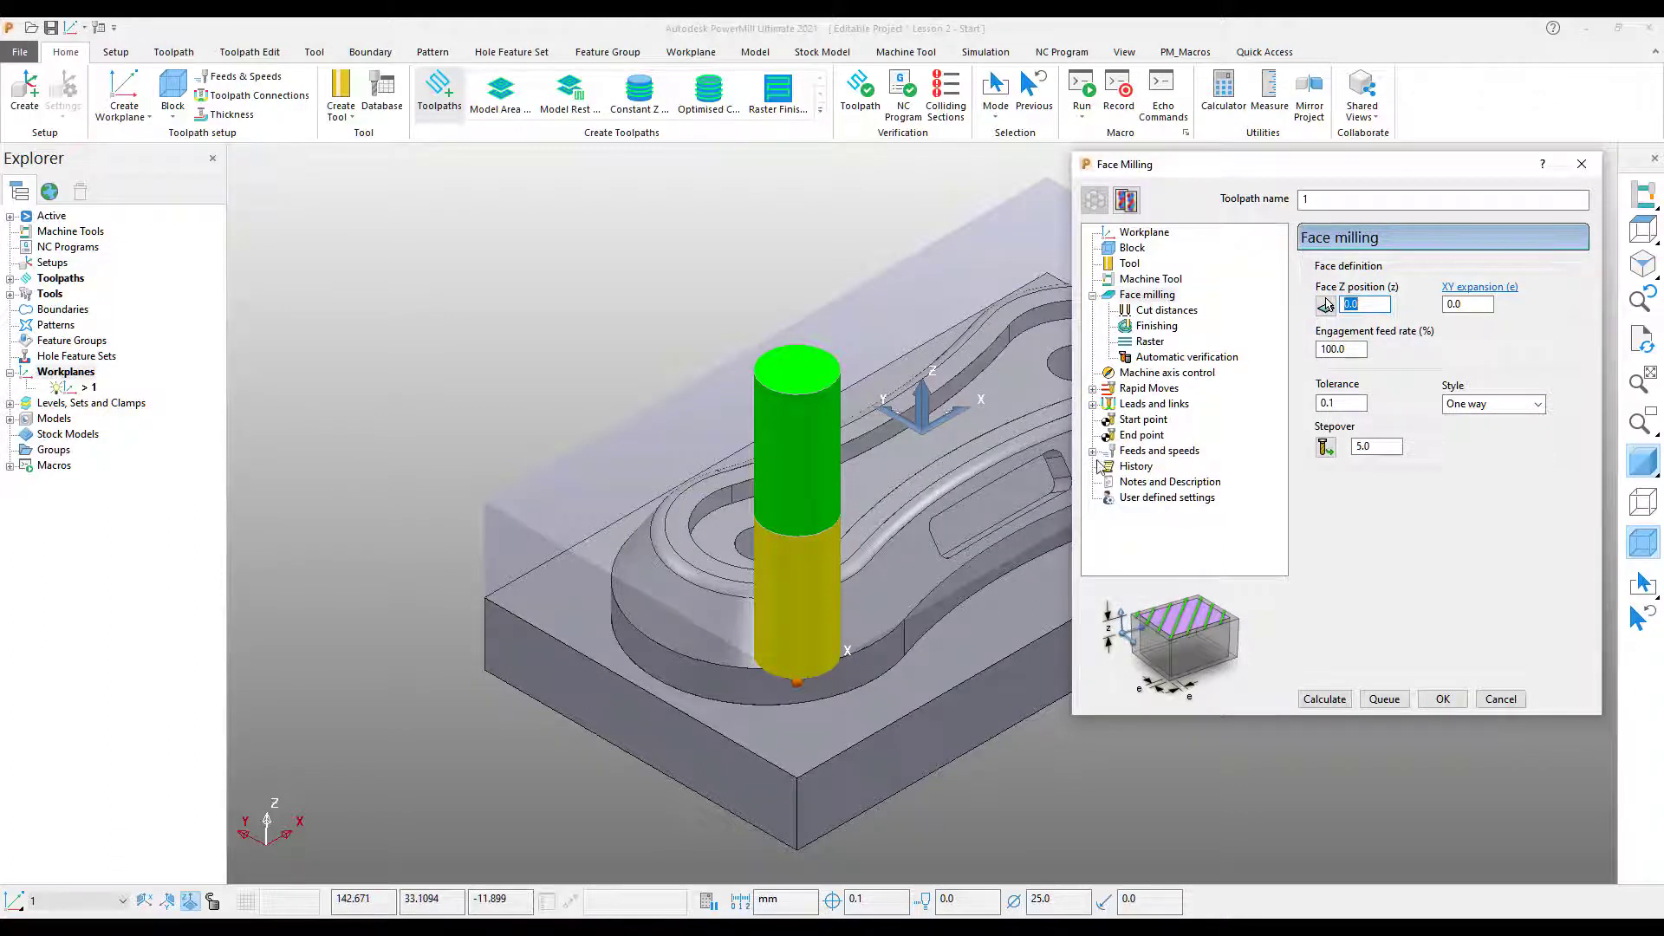
Review the cut distances and verification pages, then name the toolpath 'Top Face'.
click(1166, 308)
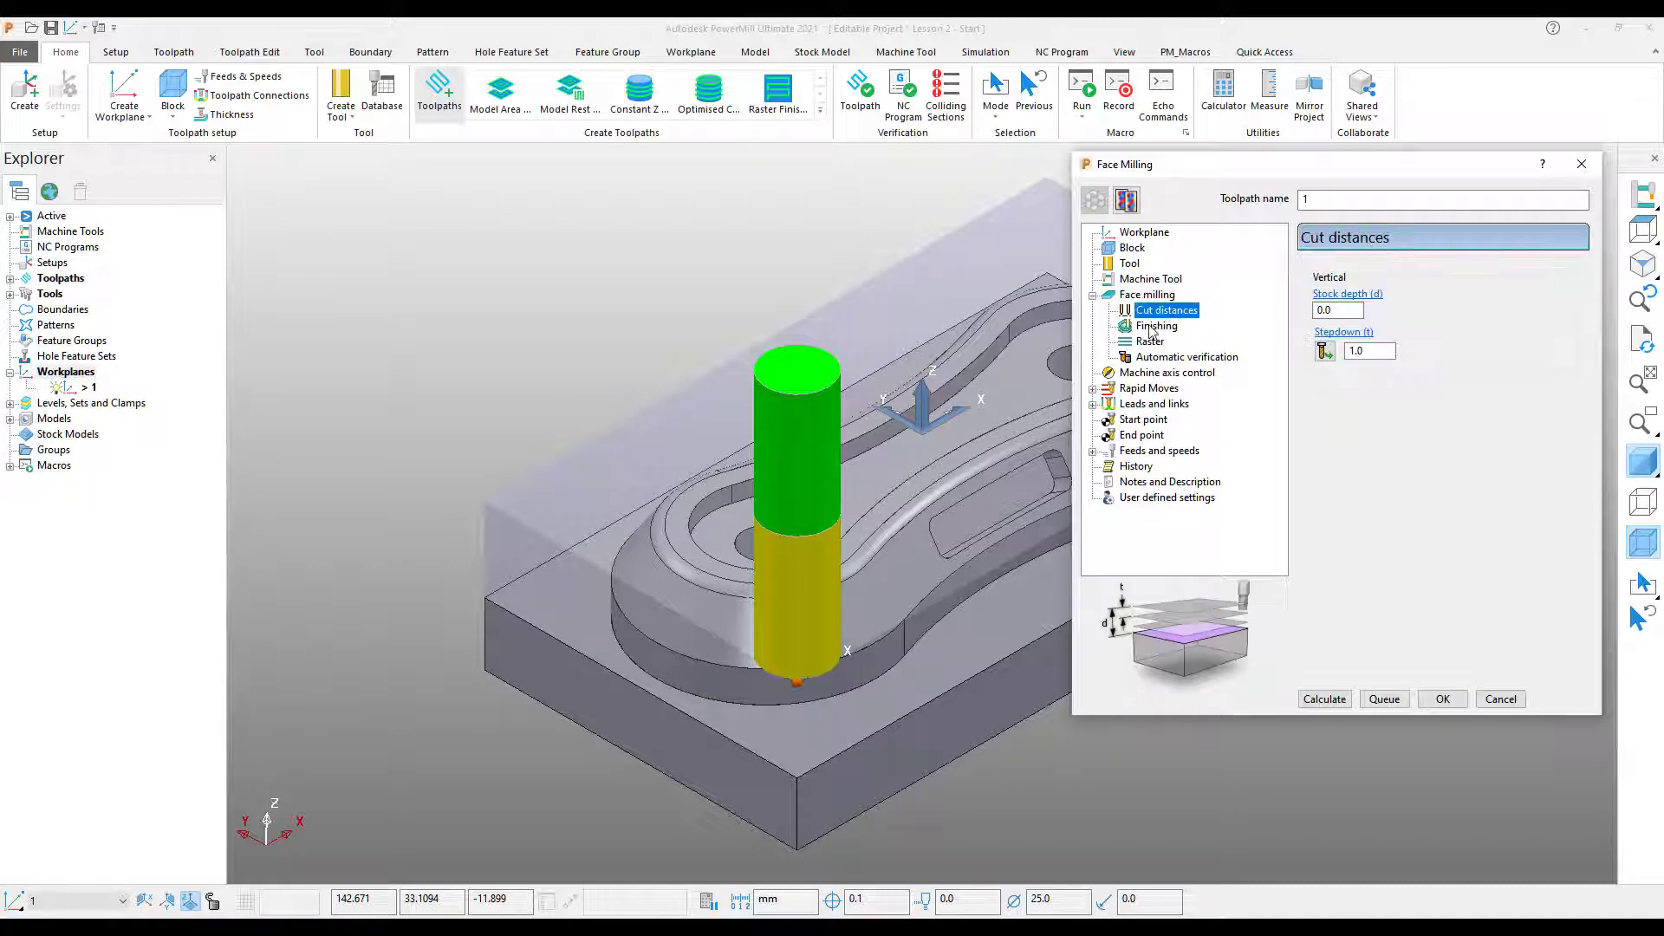
click(1186, 357)
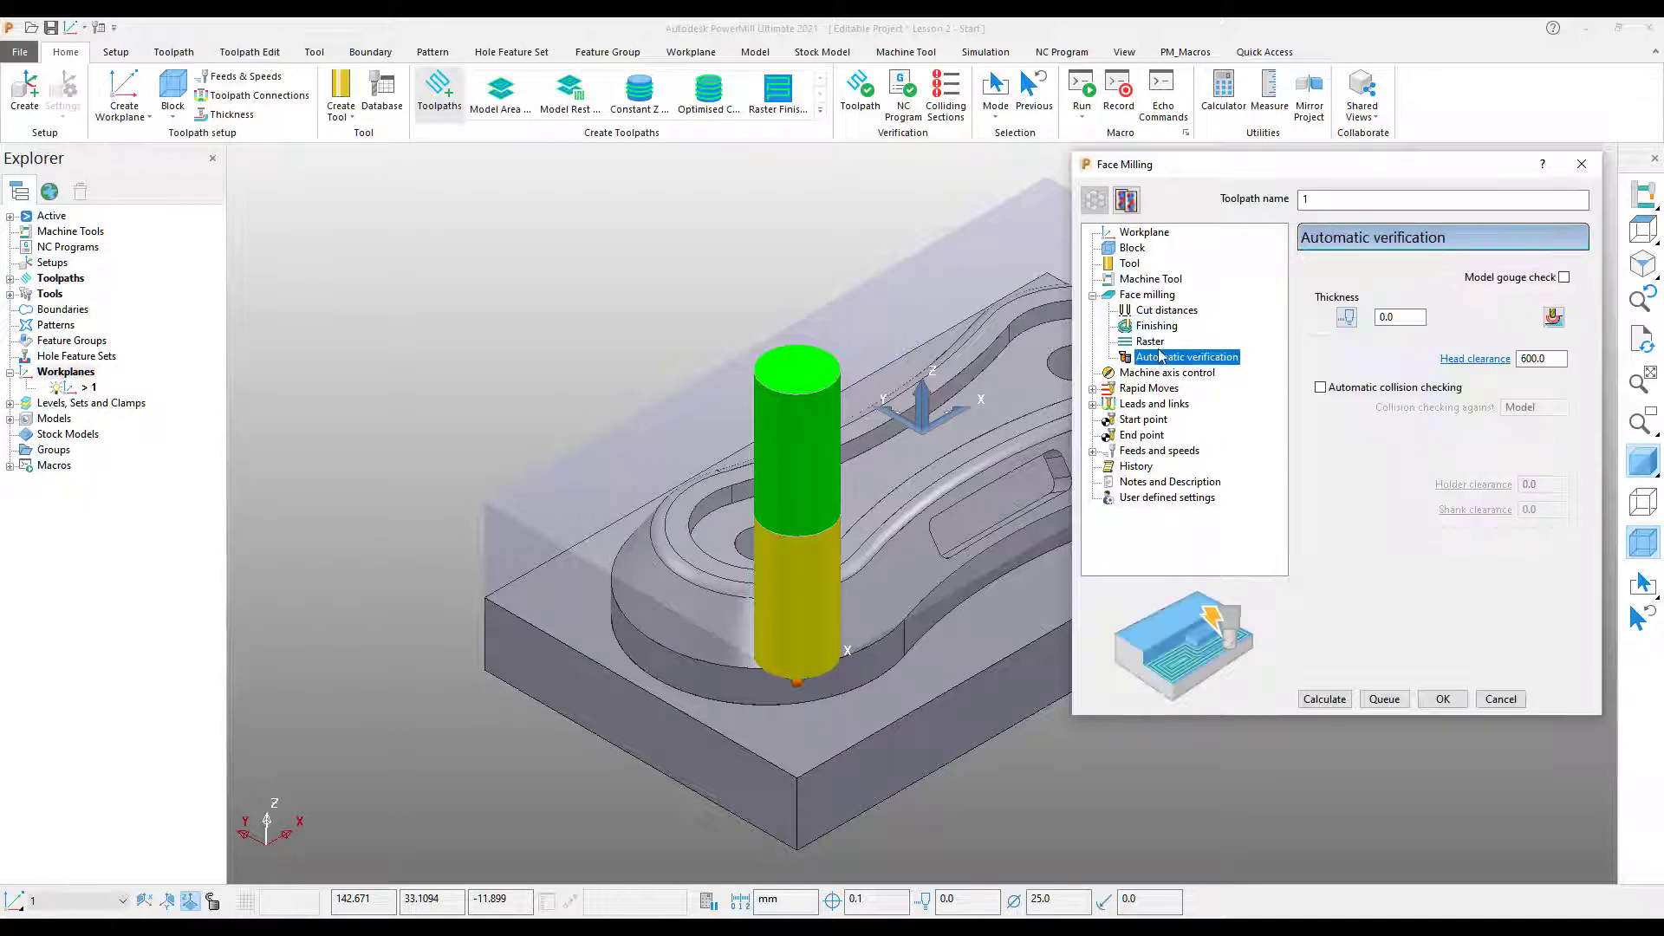
click(1147, 293)
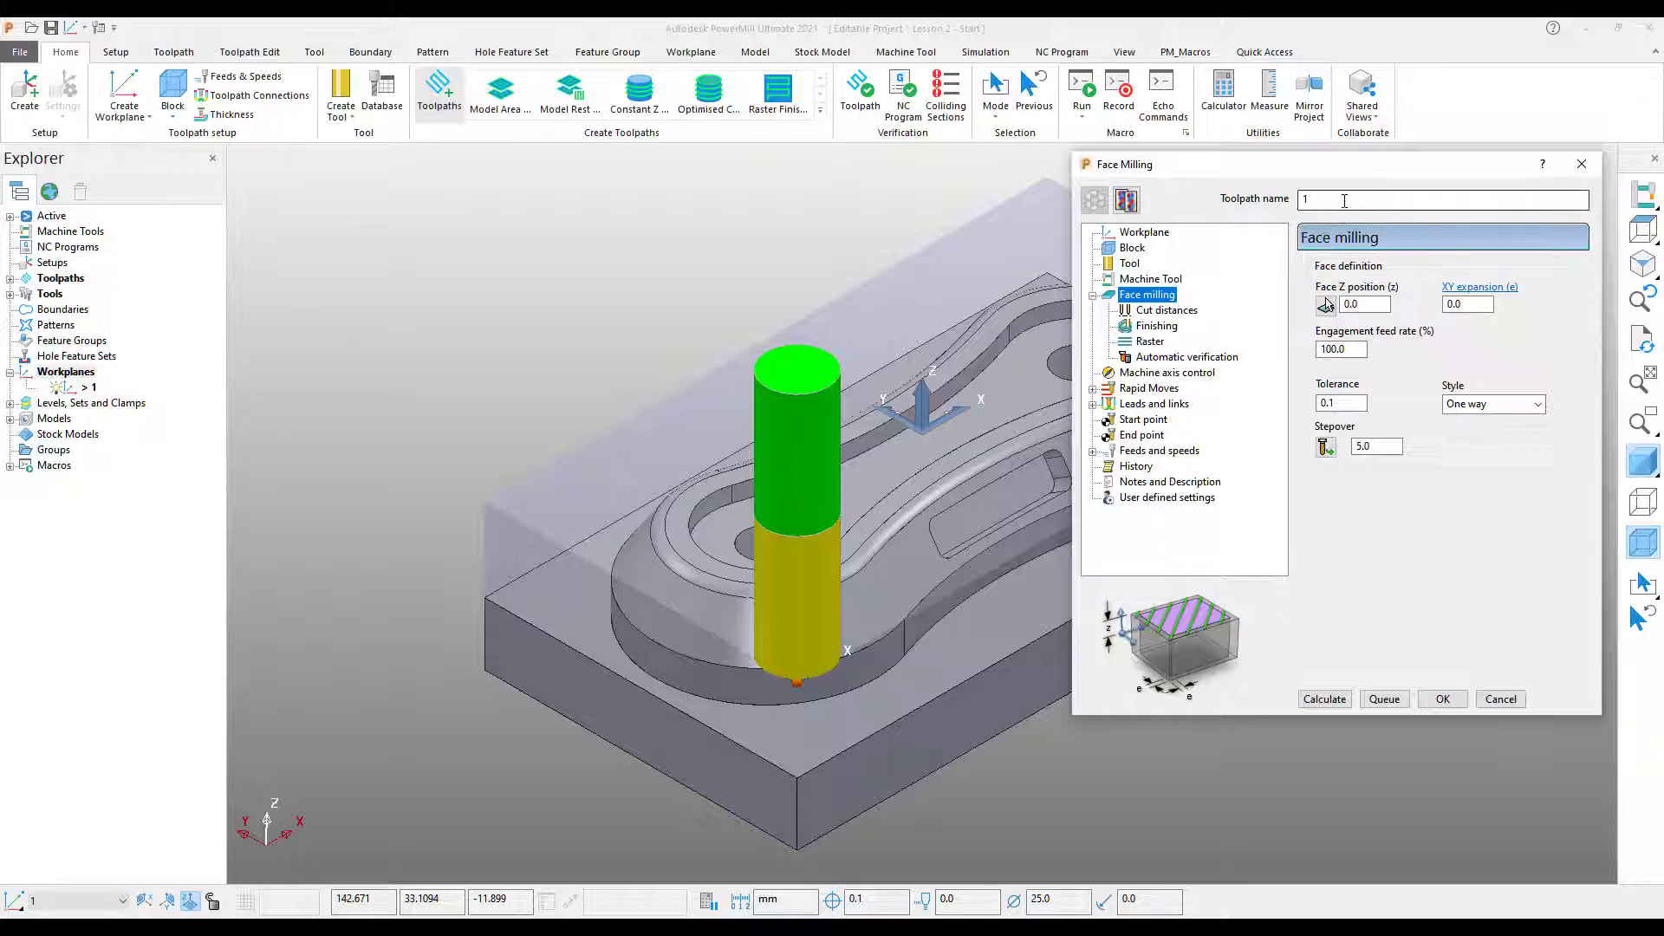
text(Top Face)
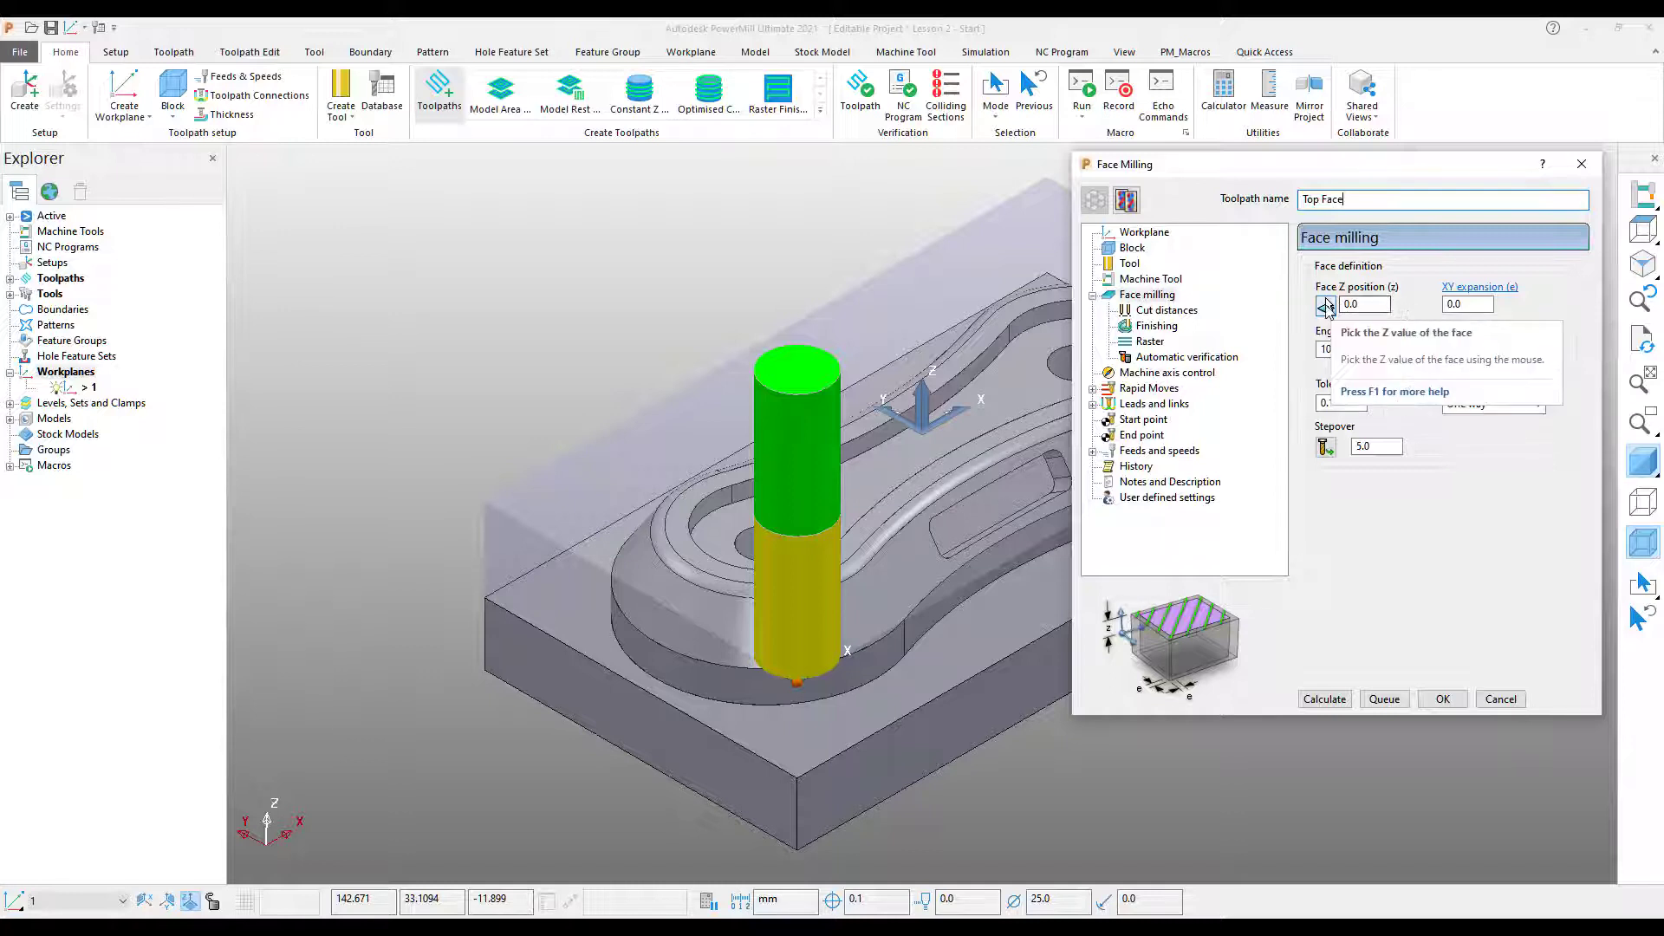
Pick the face Z position -2.0 from the model, set stepover 20 and calculate the toolpath.
click(1324, 306)
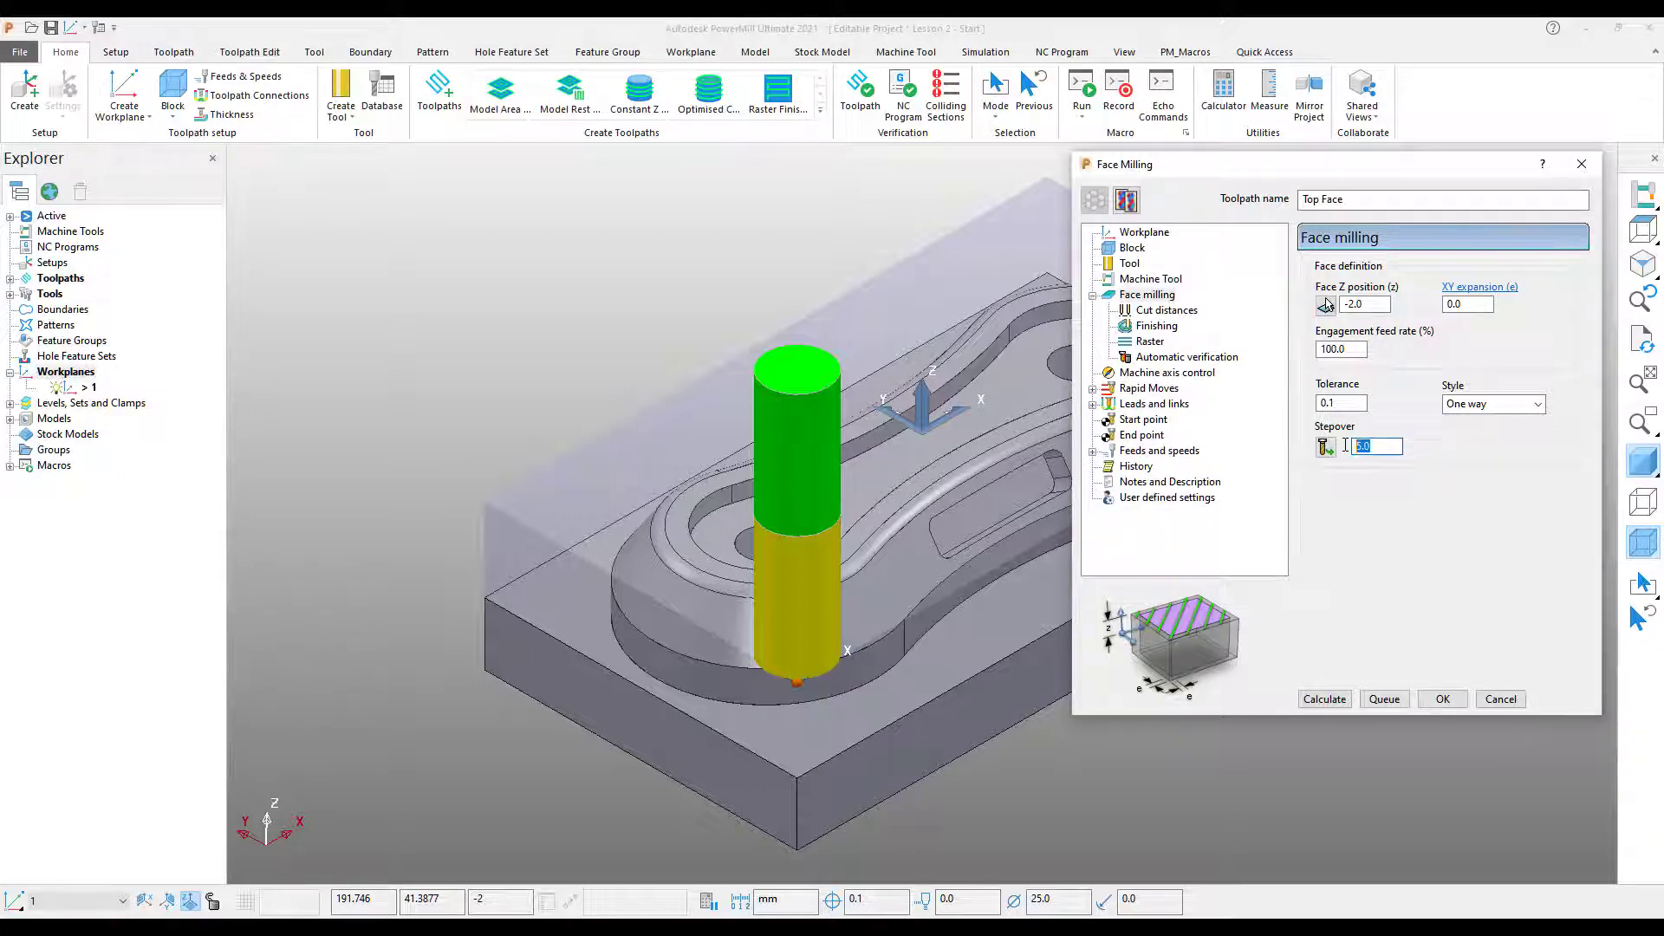
text(20)
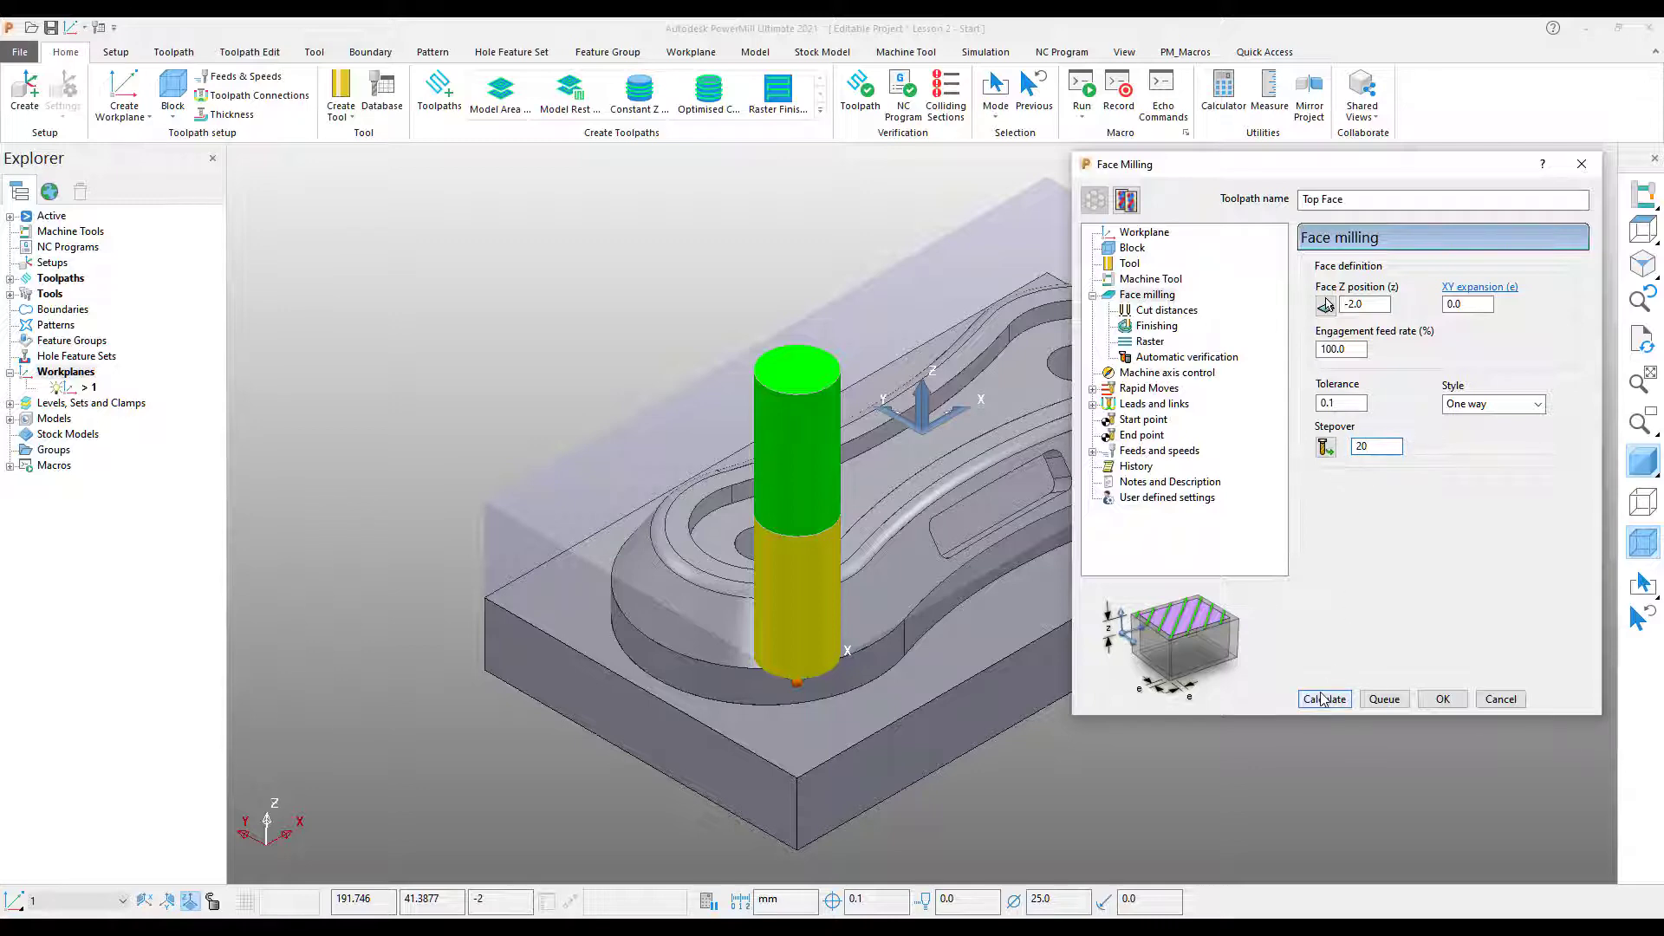
click(1325, 699)
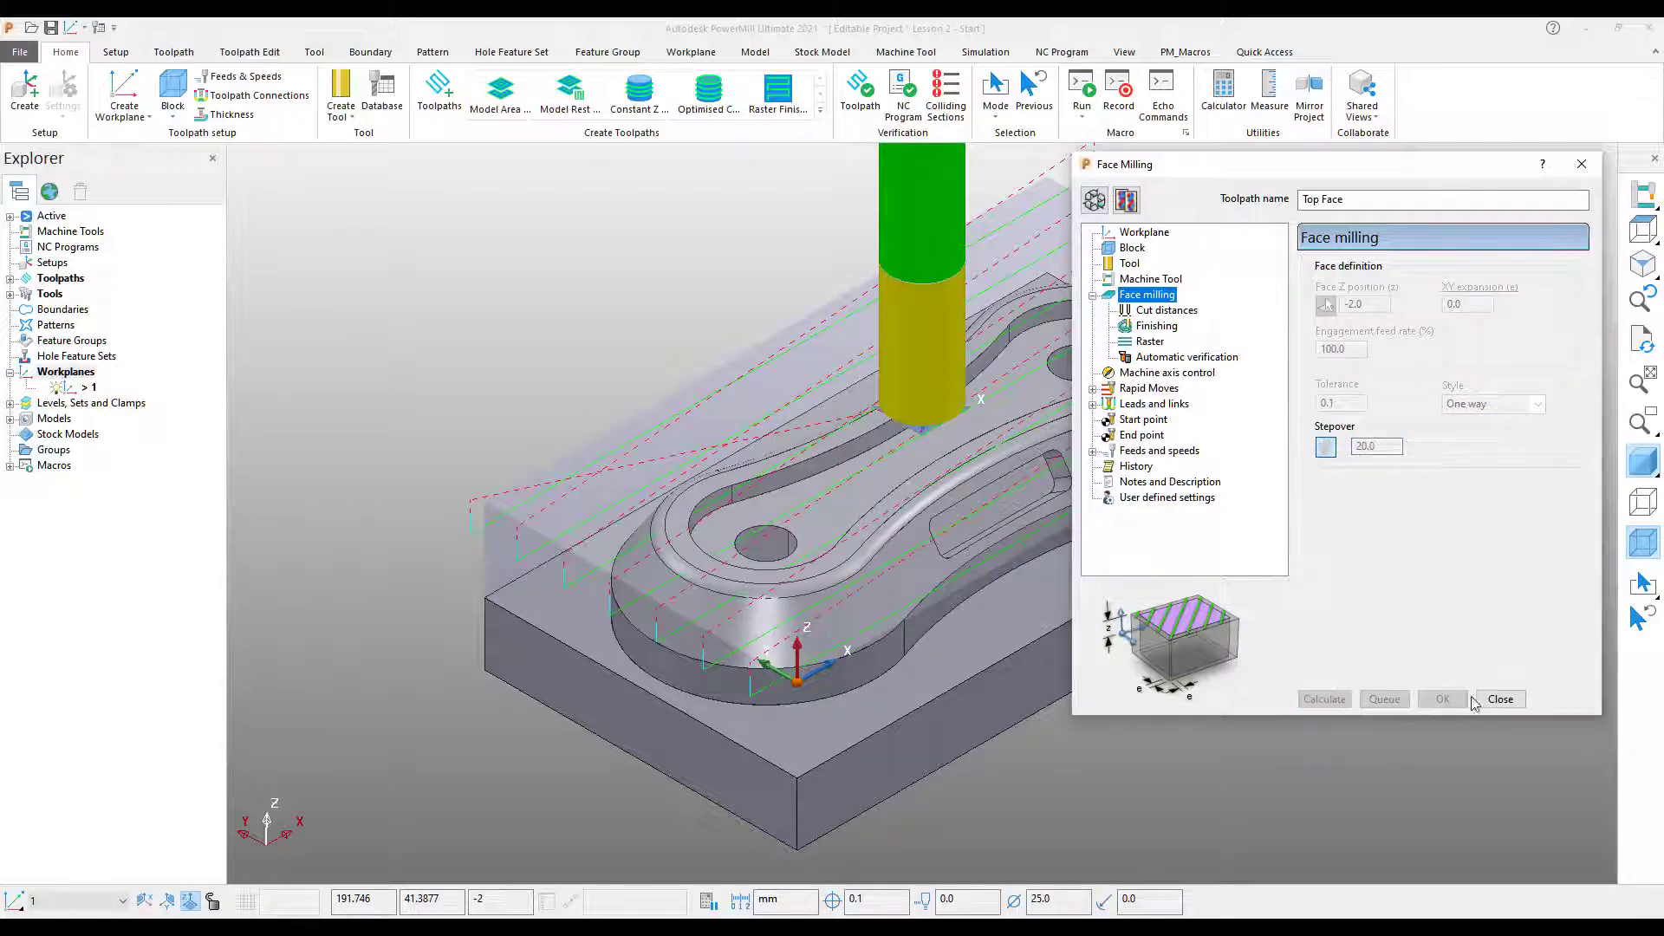
Close the toolpath settings and simulate Top Face from the start via the Explorer.
click(1500, 698)
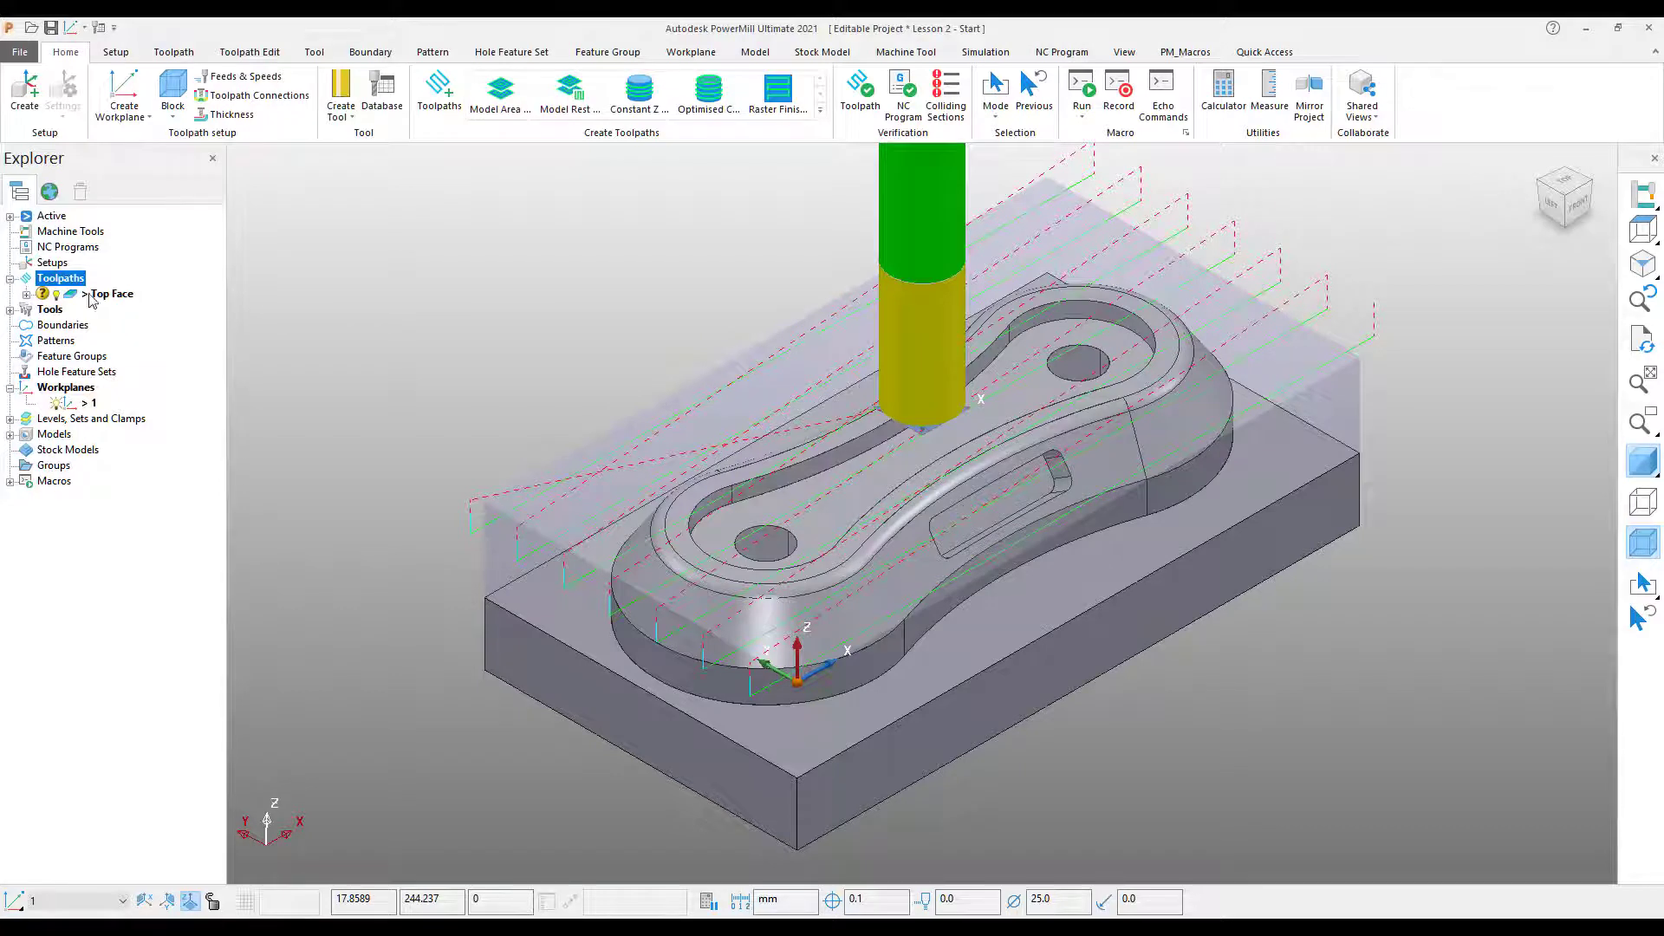
right_click(112, 293)
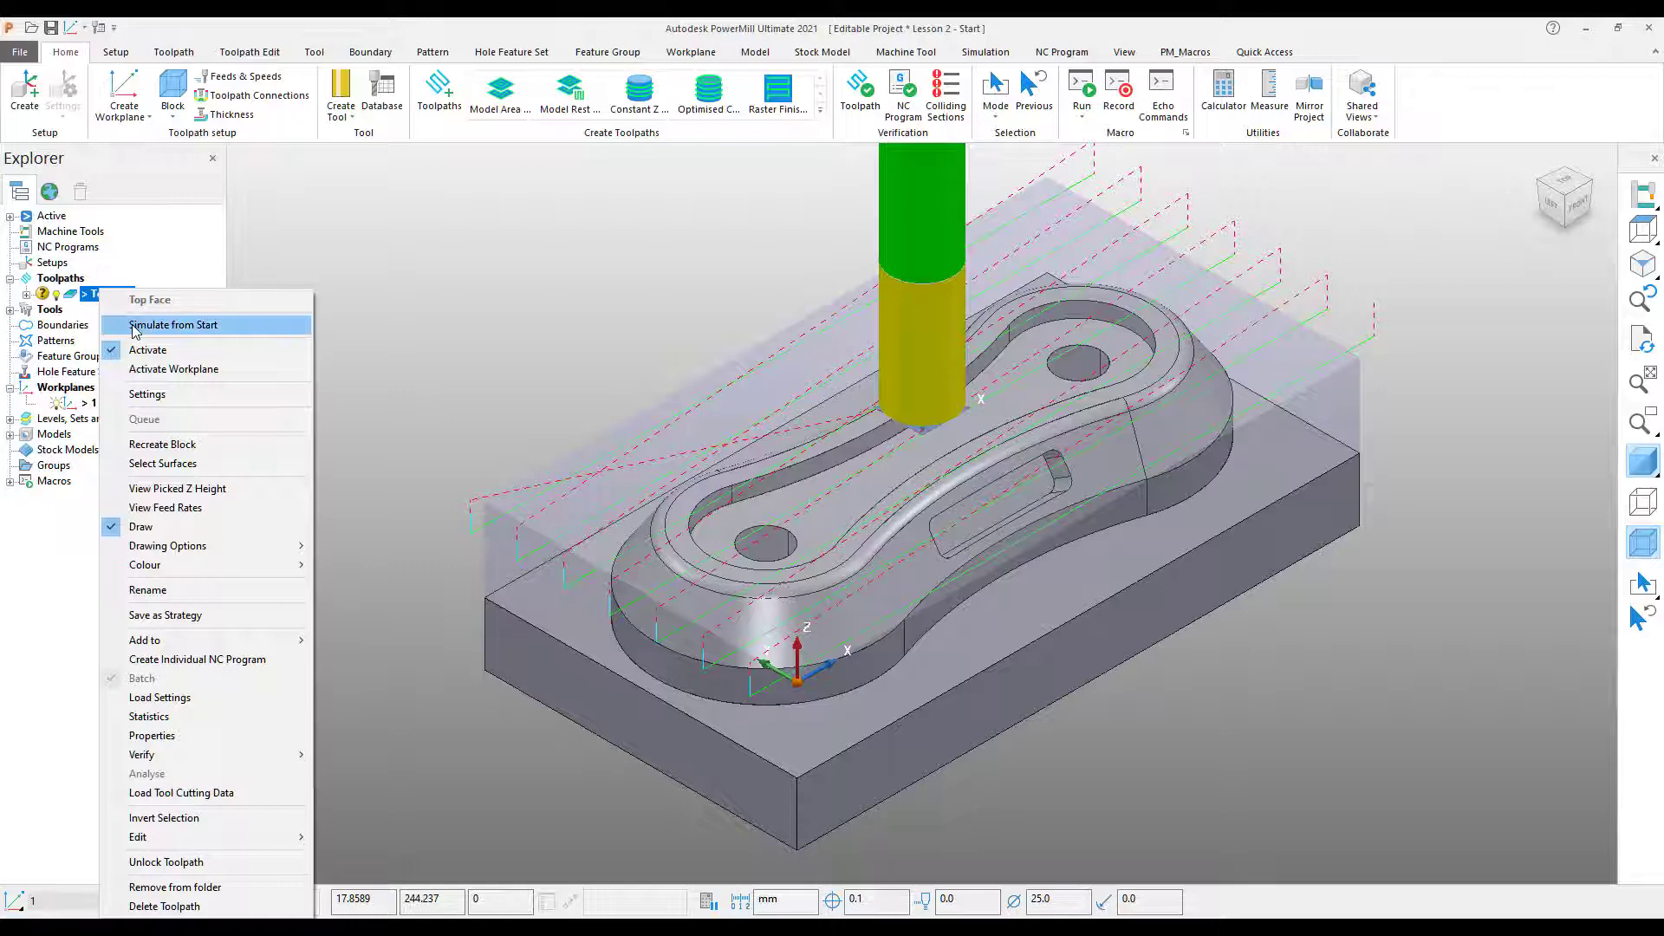
click(174, 326)
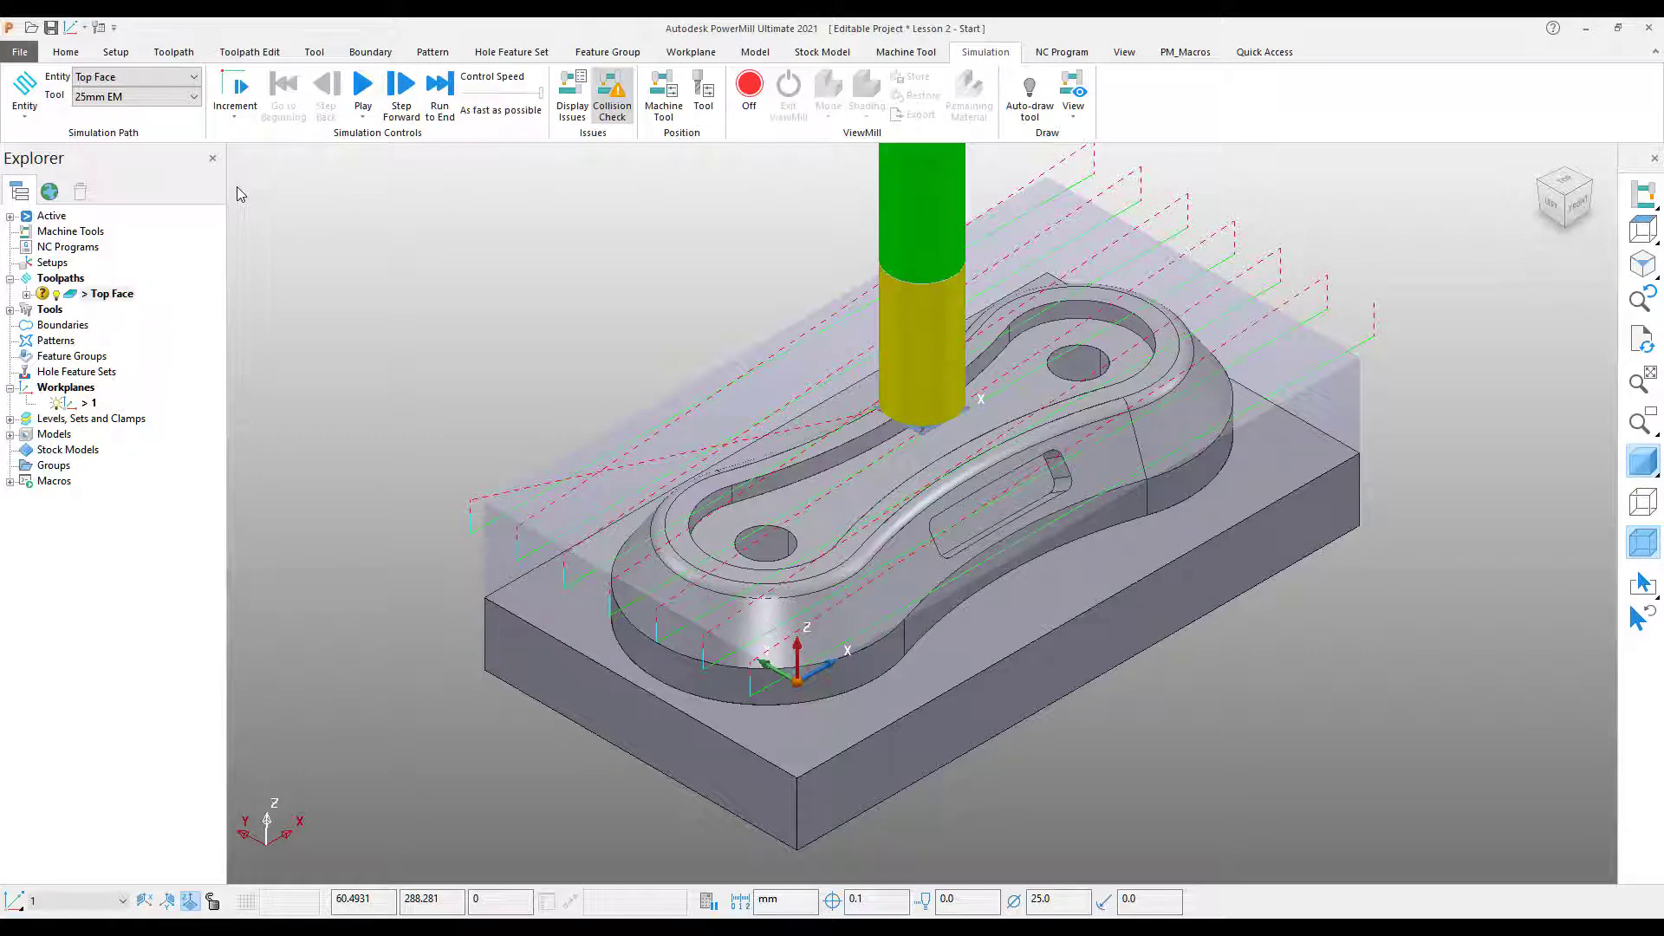
Turn ViewMill on and play the Top Face simulation to the end on the block.
click(749, 83)
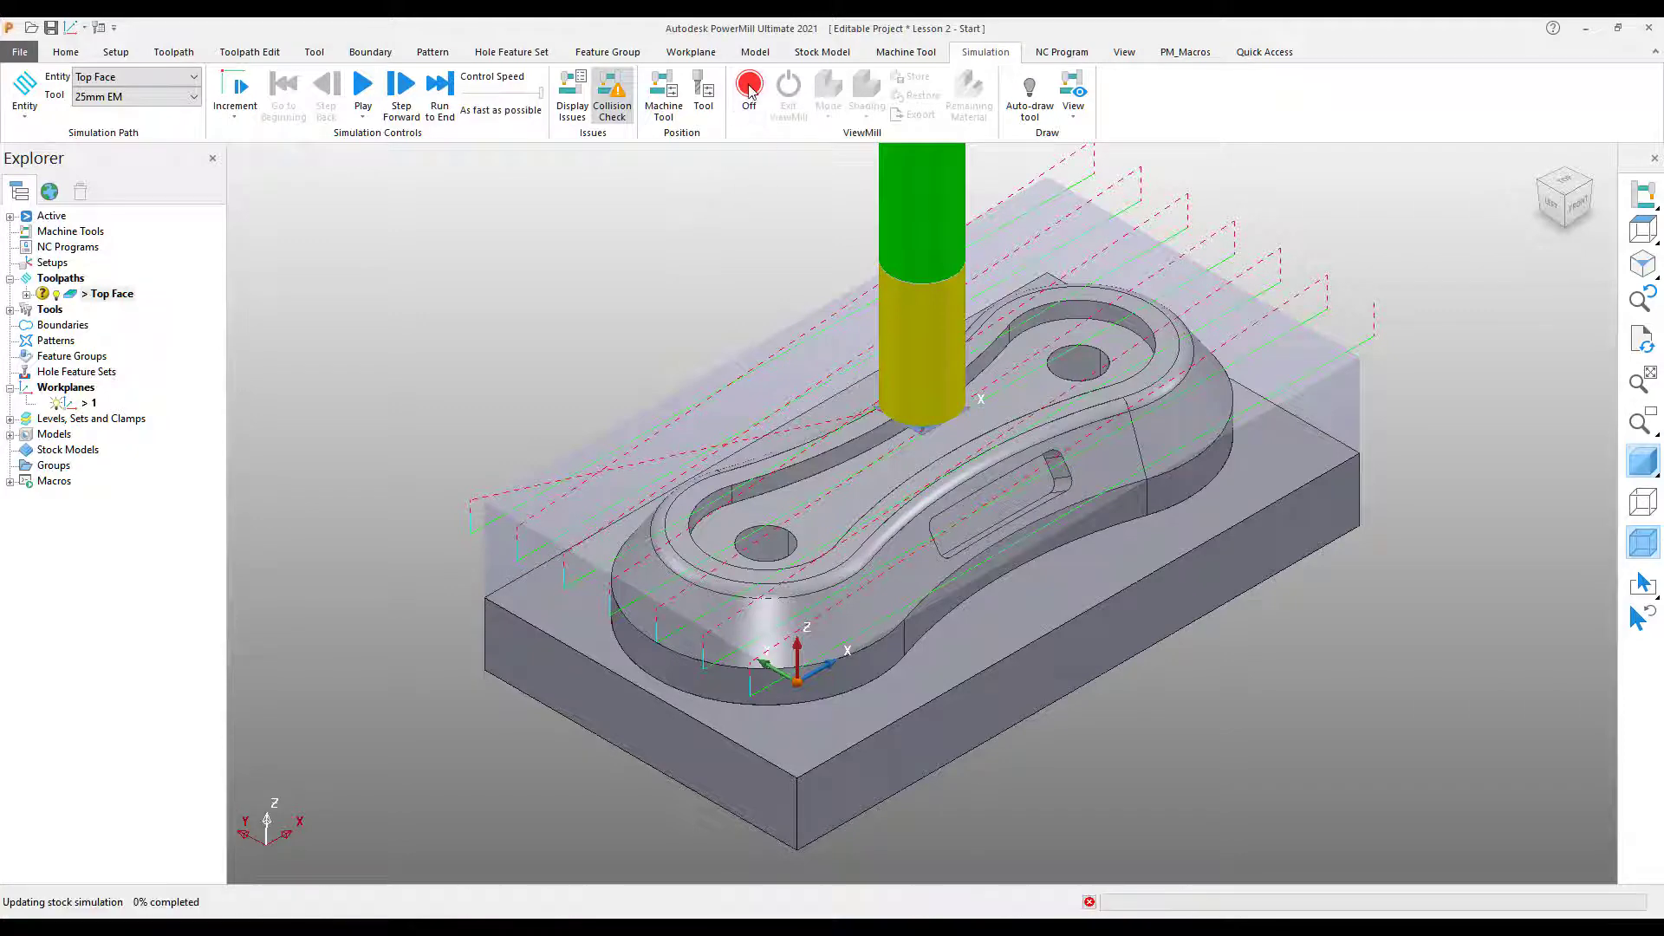
click(750, 85)
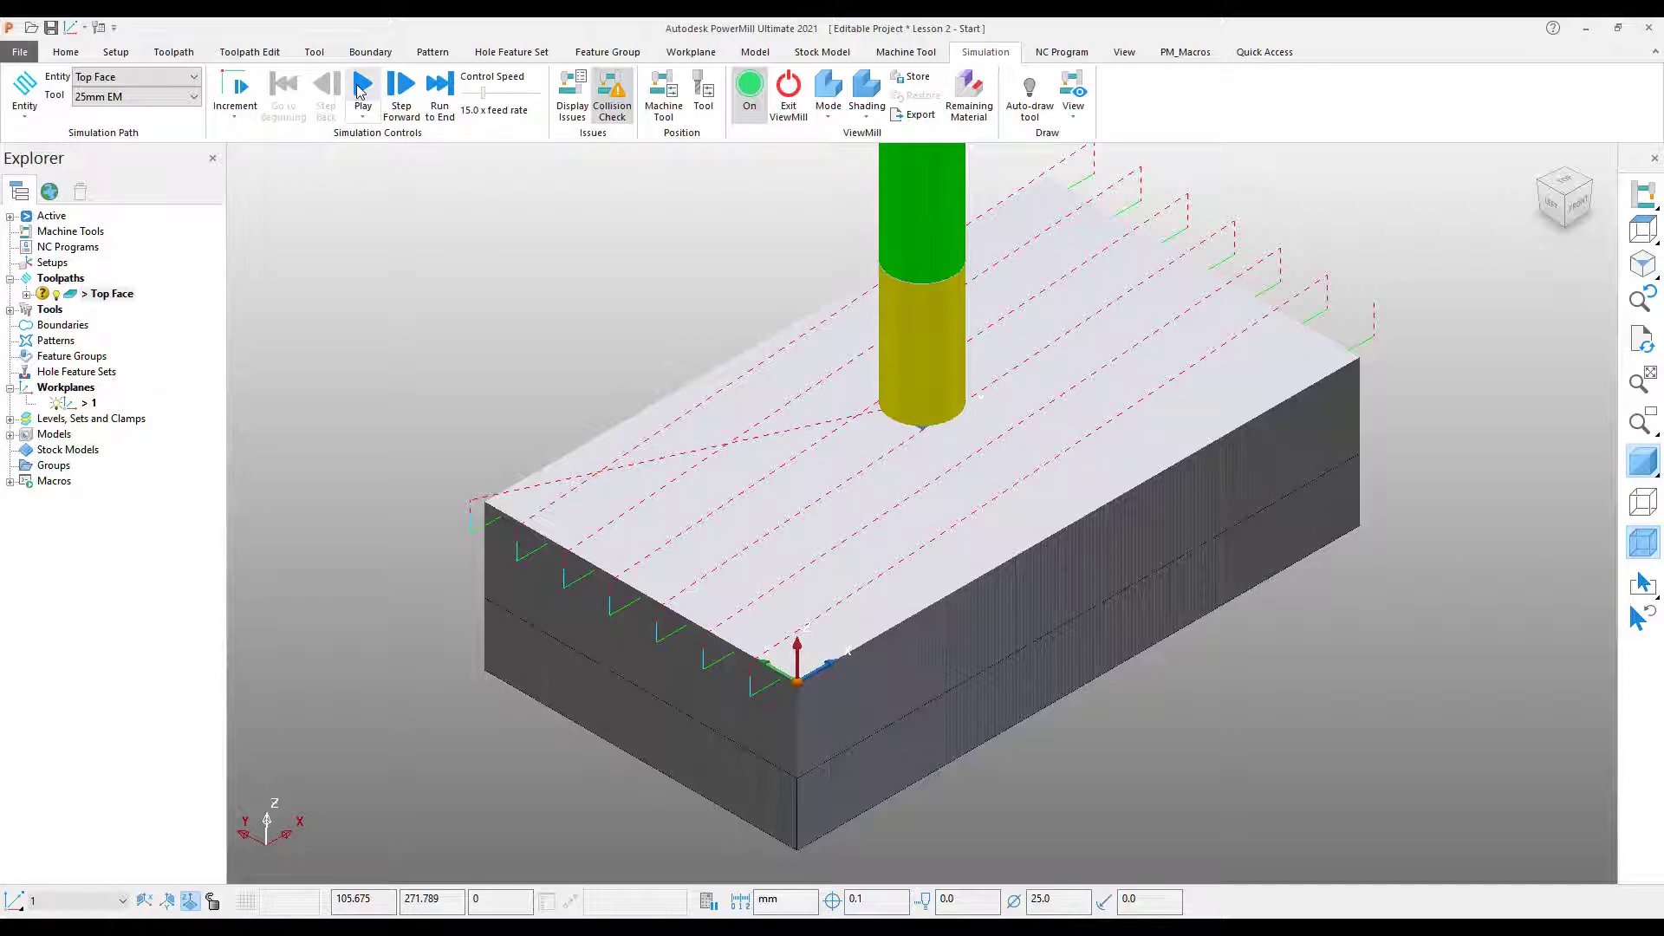
click(362, 83)
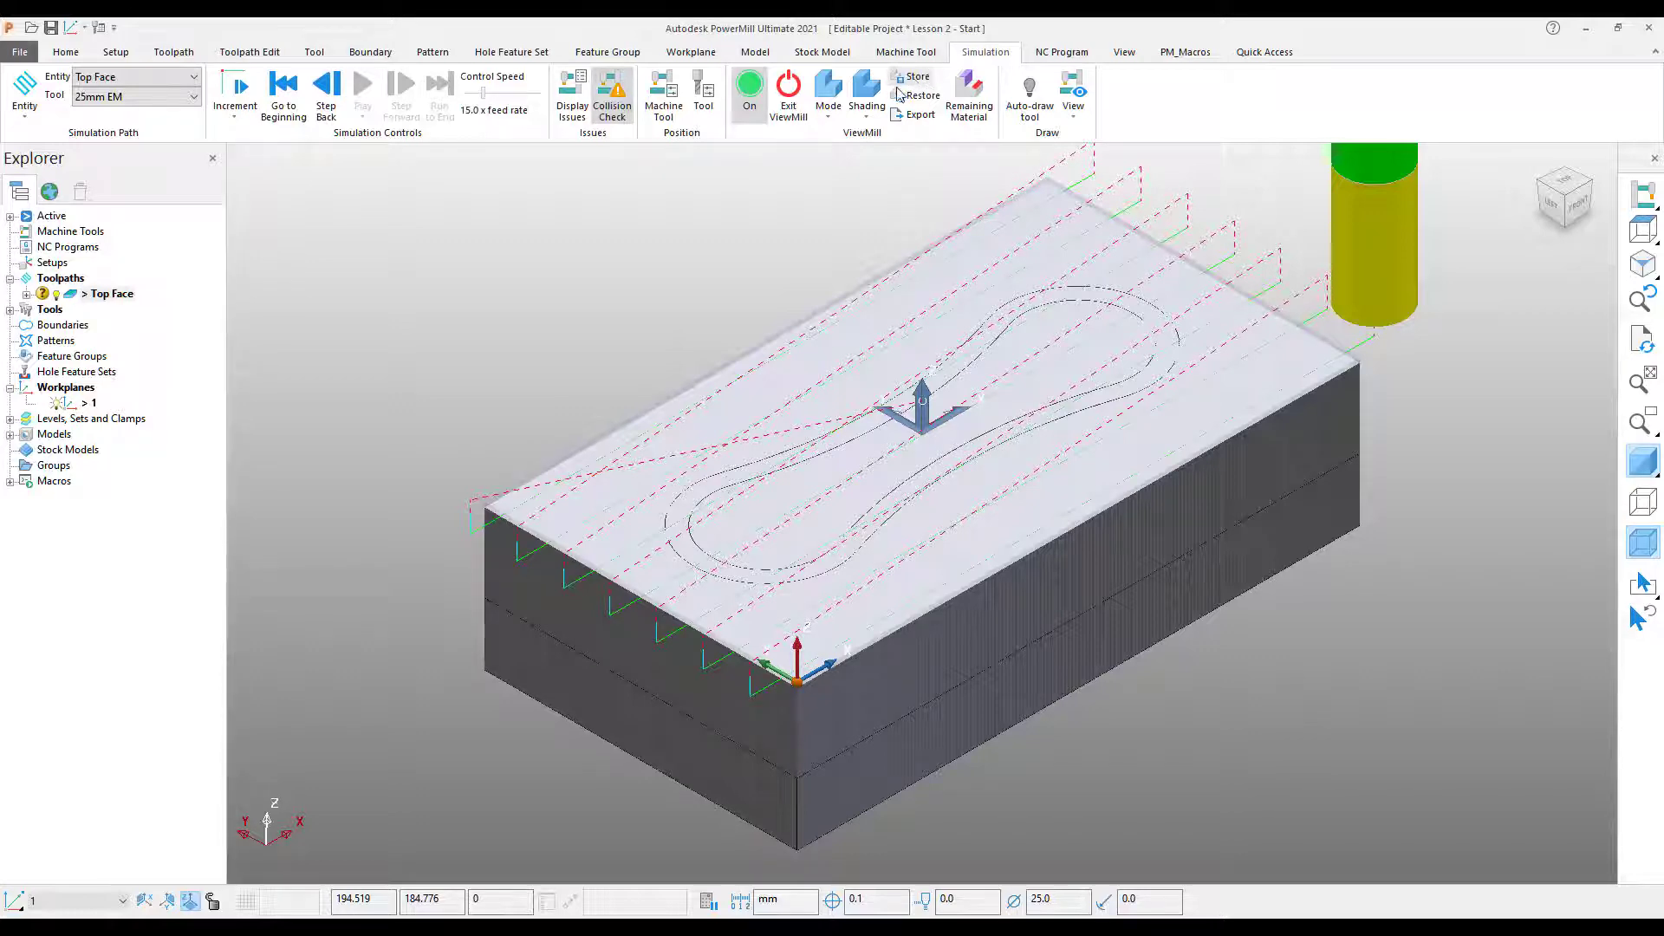
Set ViewMill mode to No Image and show the display mode choices.
click(827, 90)
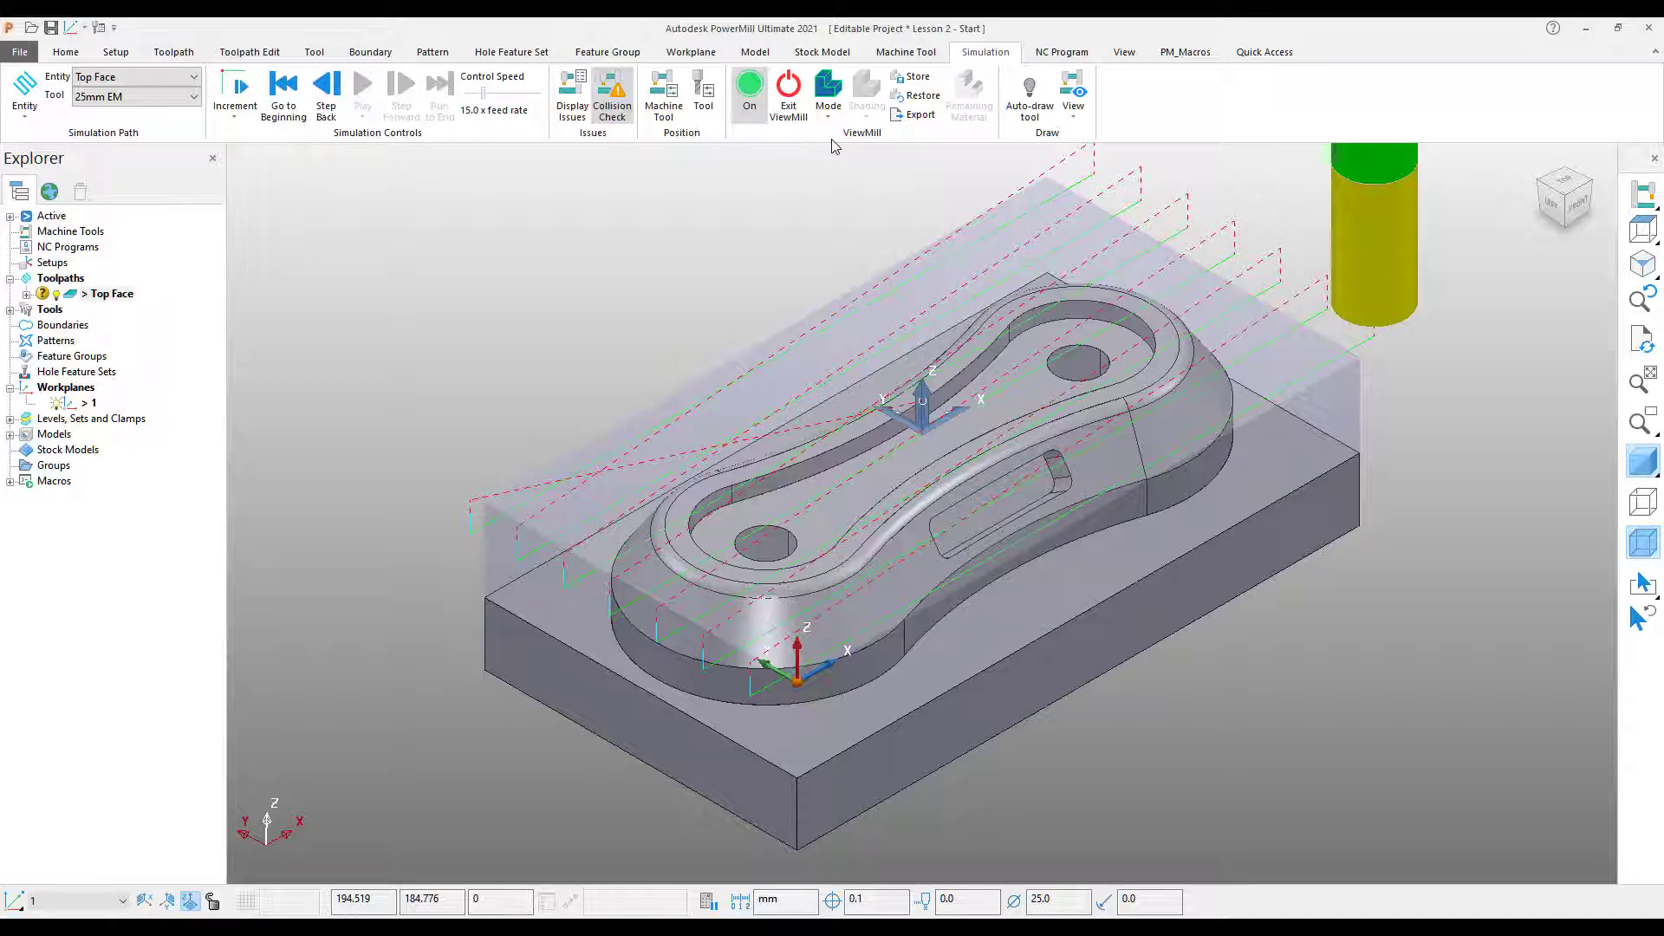
click(825, 93)
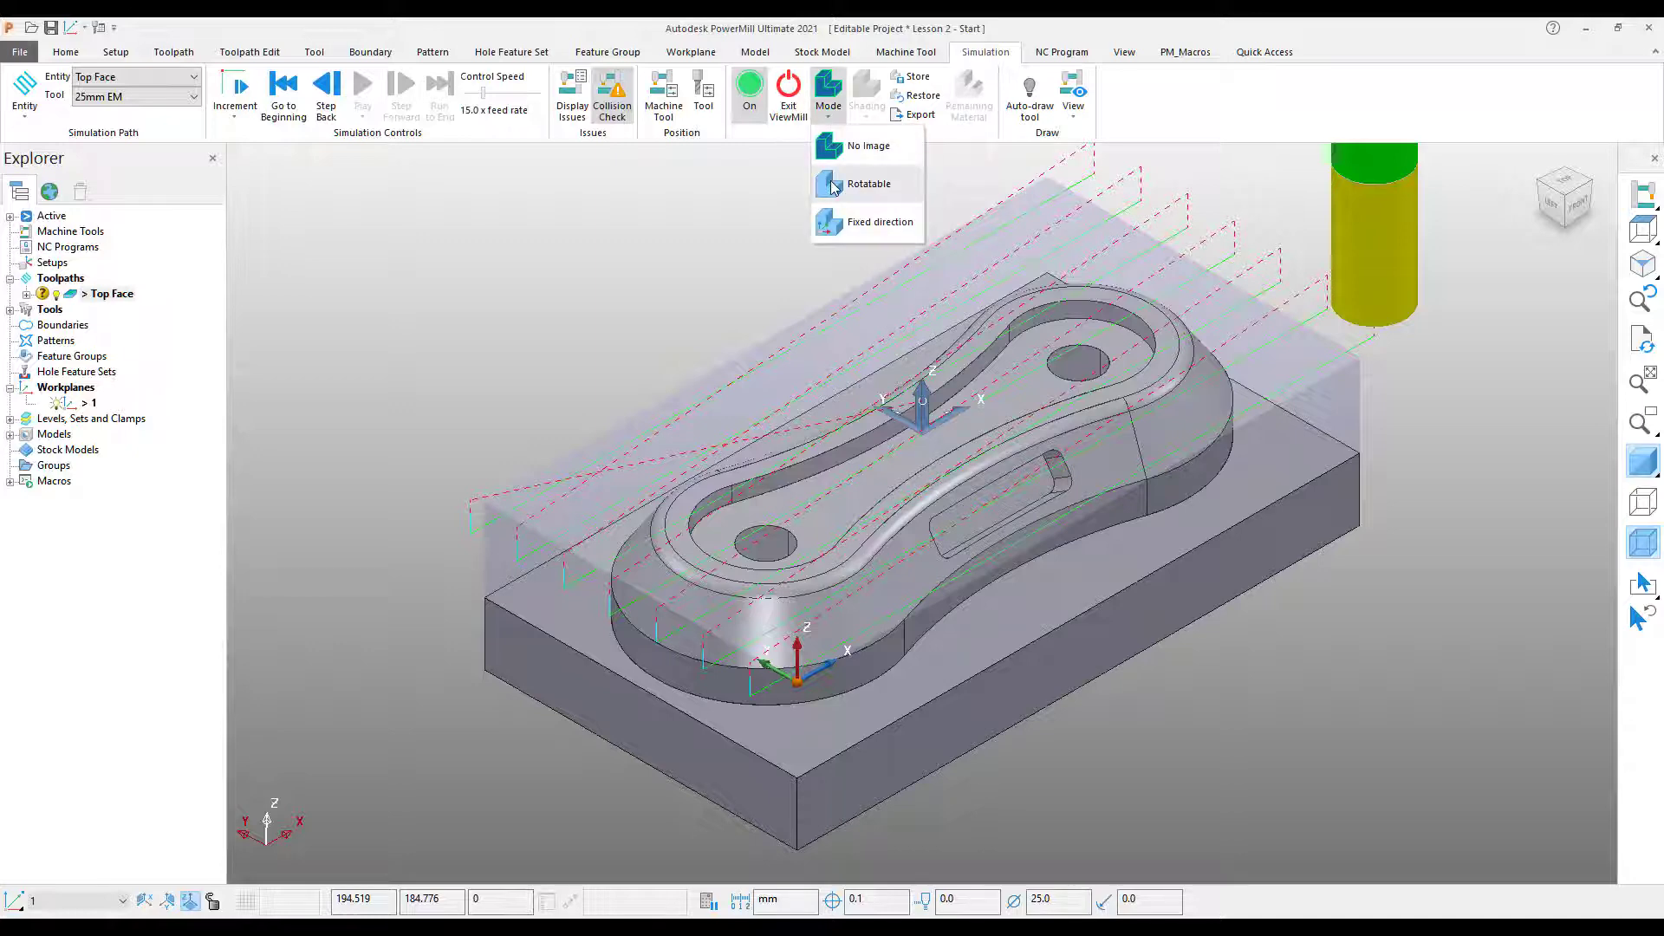